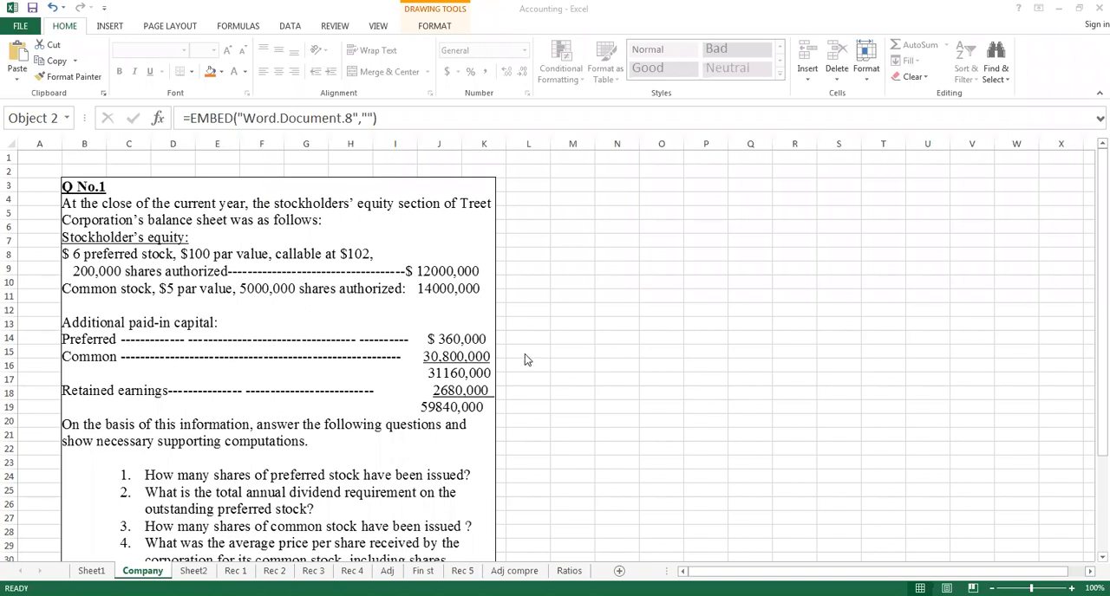
mouse_move(591, 332)
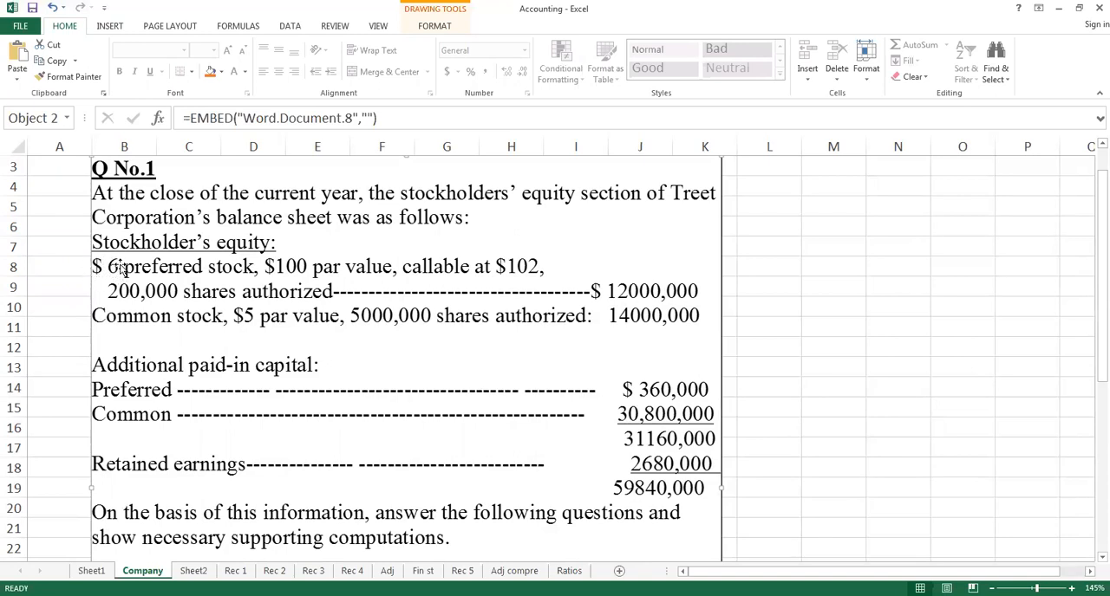
mouse_move(117, 278)
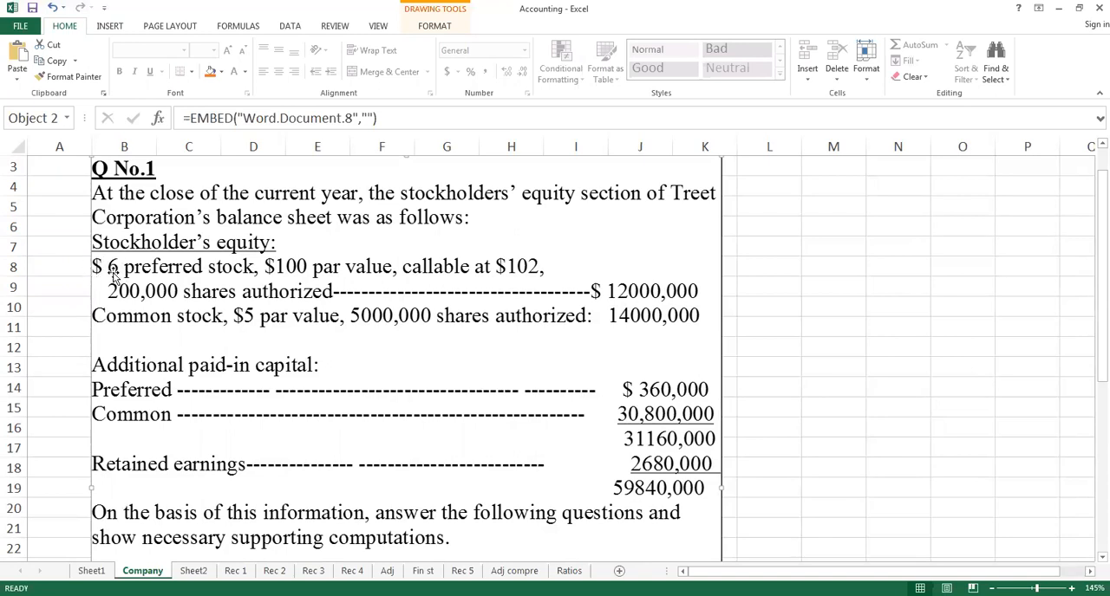
mouse_move(189, 272)
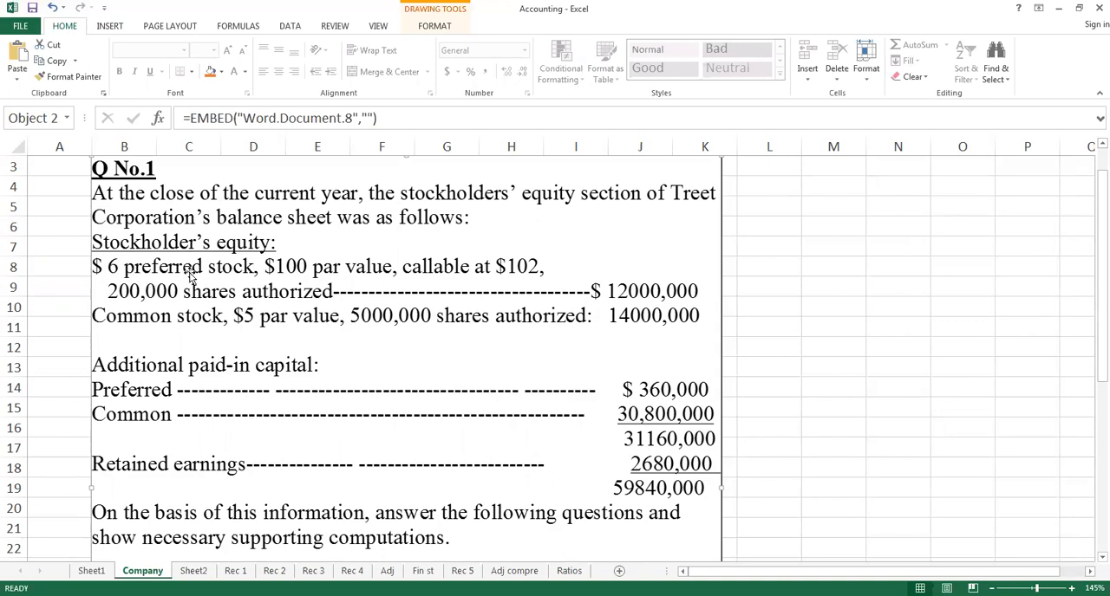
mouse_move(119, 277)
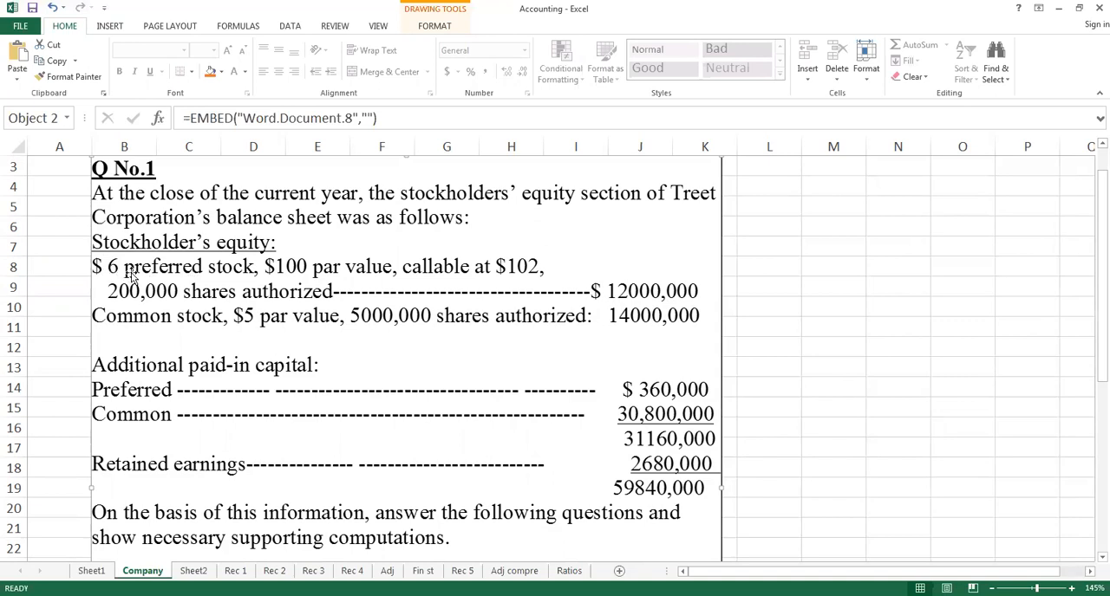
mouse_move(156, 273)
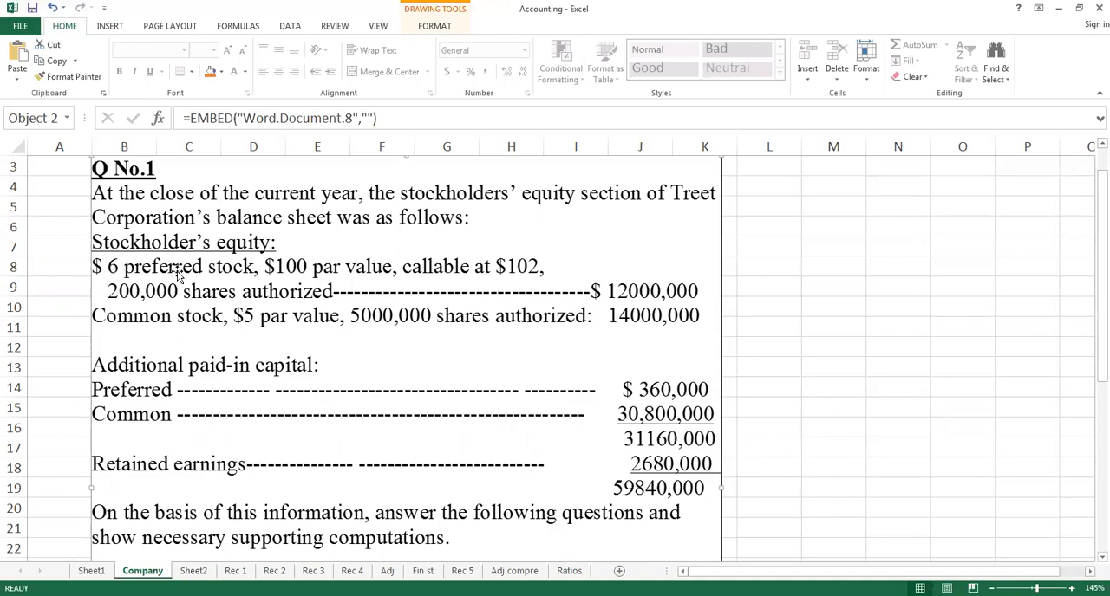
mouse_move(276, 277)
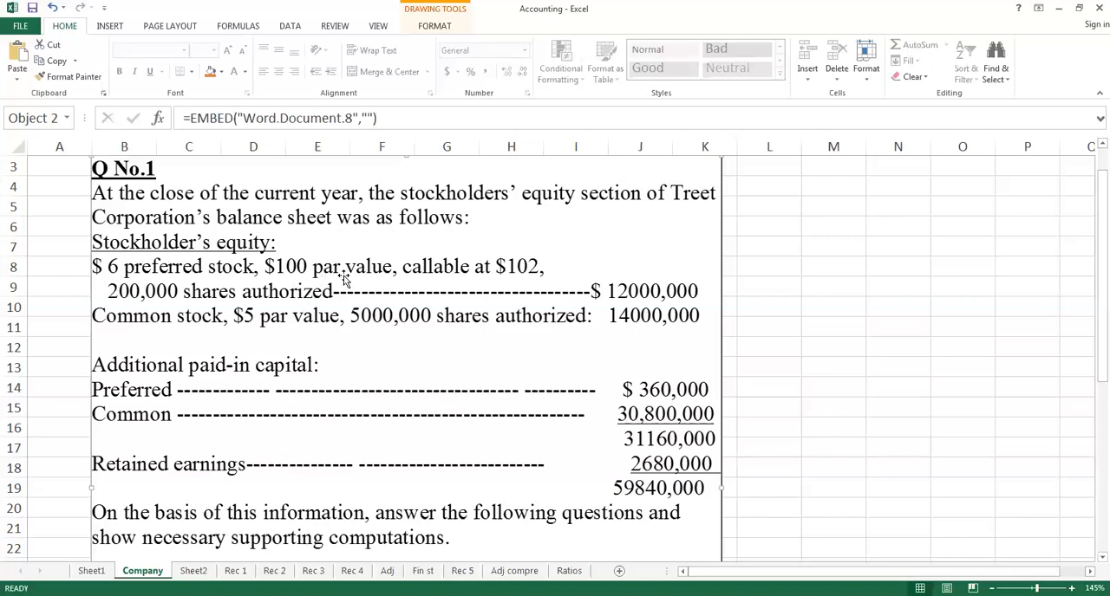
mouse_move(312, 277)
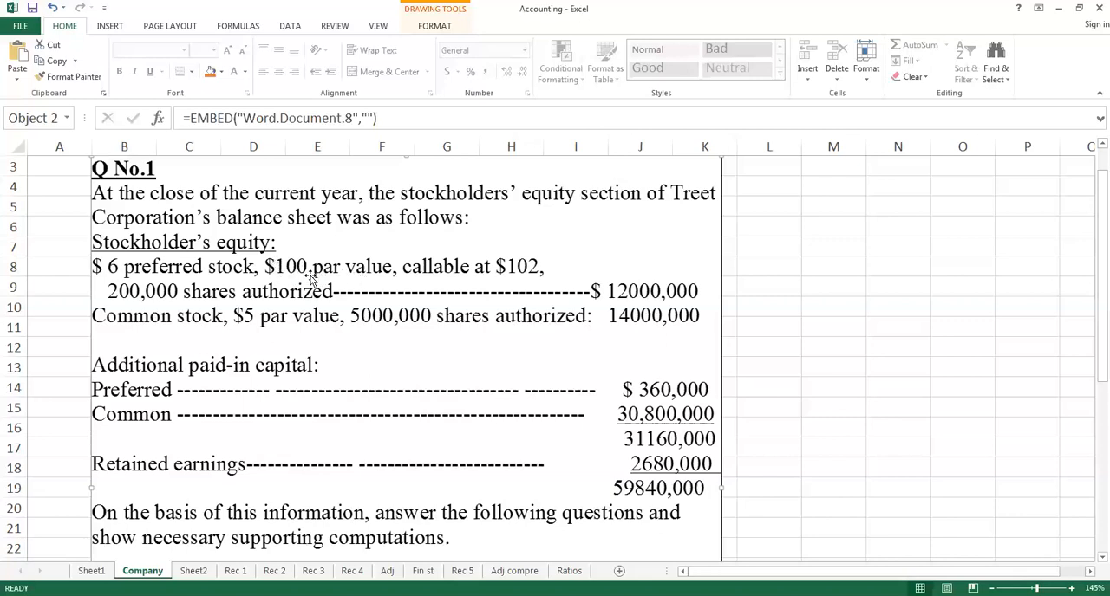
mouse_move(542, 276)
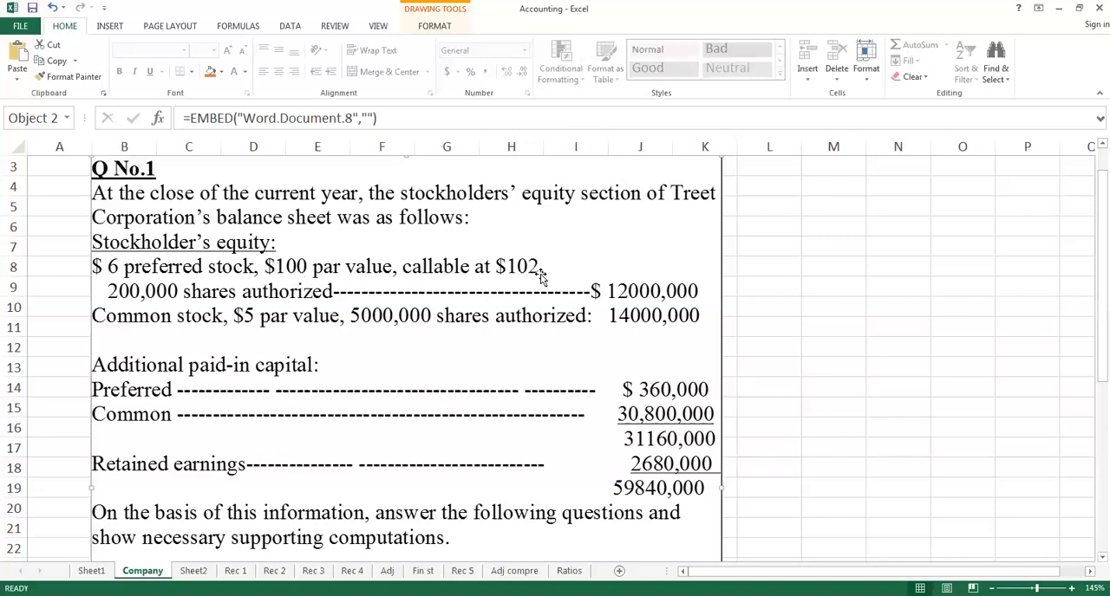
mouse_move(467, 279)
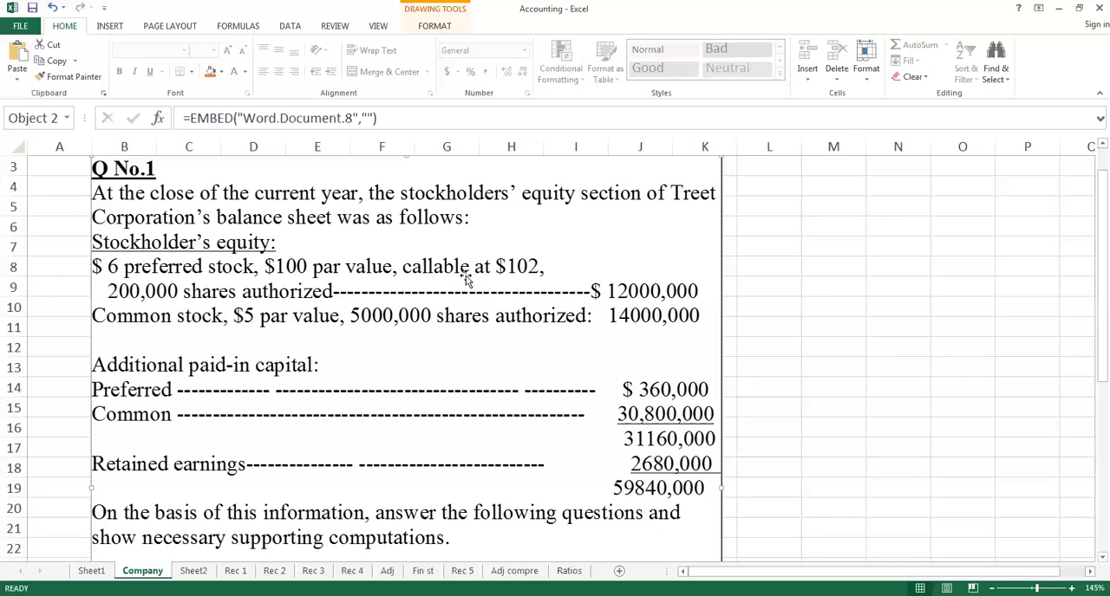
mouse_move(525, 278)
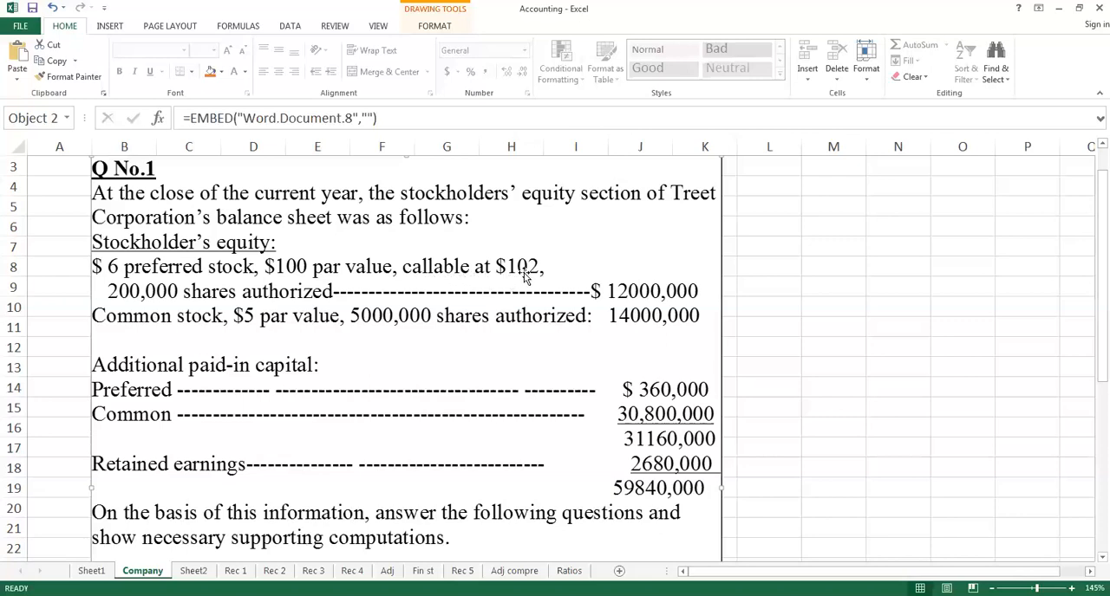
mouse_move(448, 280)
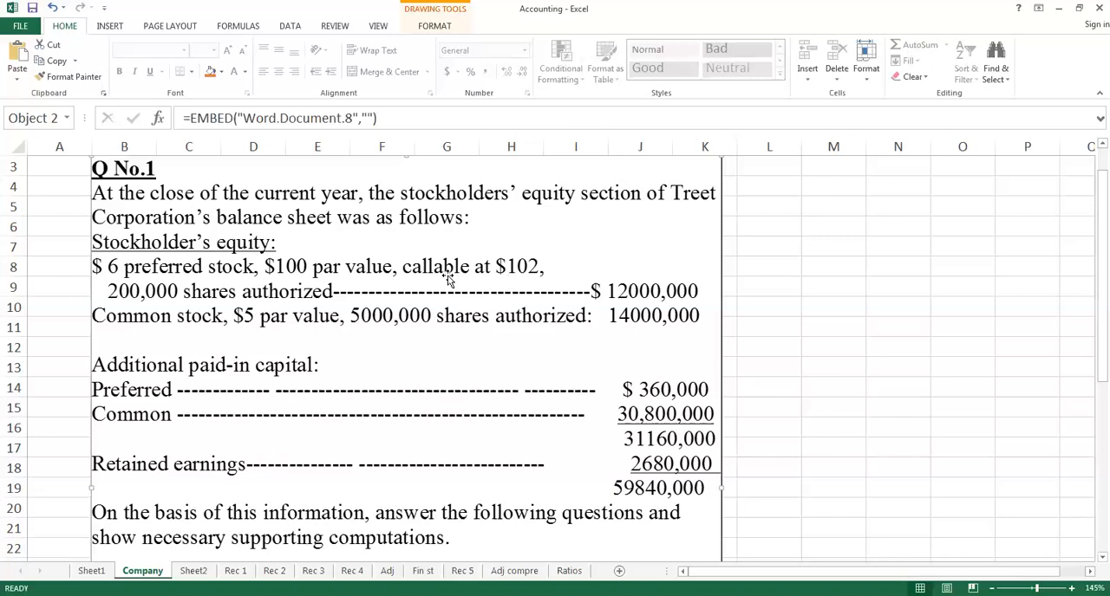
mouse_move(291, 309)
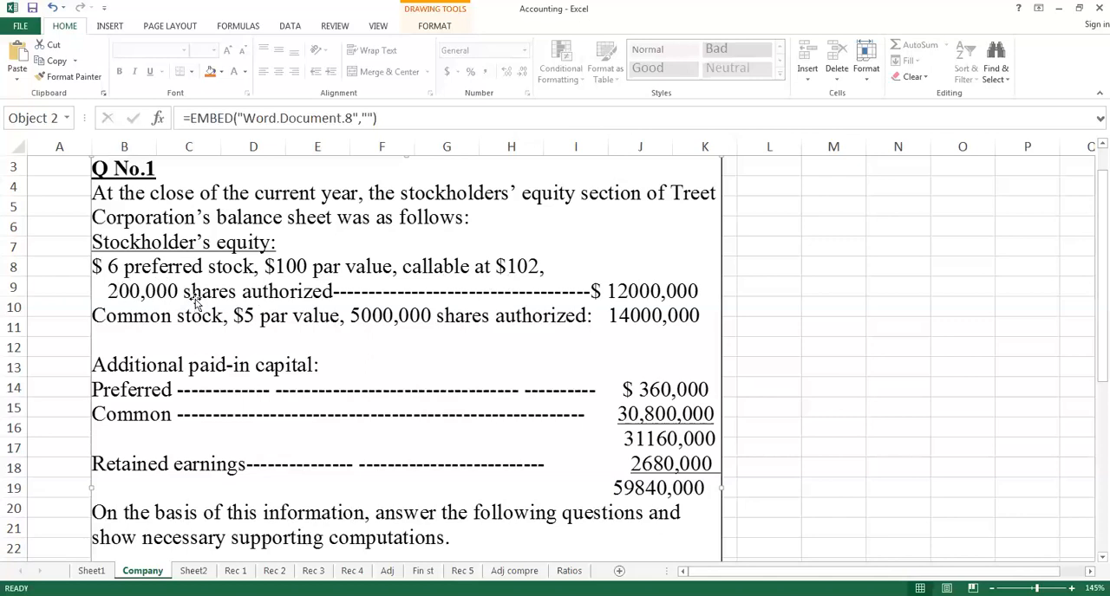
mouse_move(262, 308)
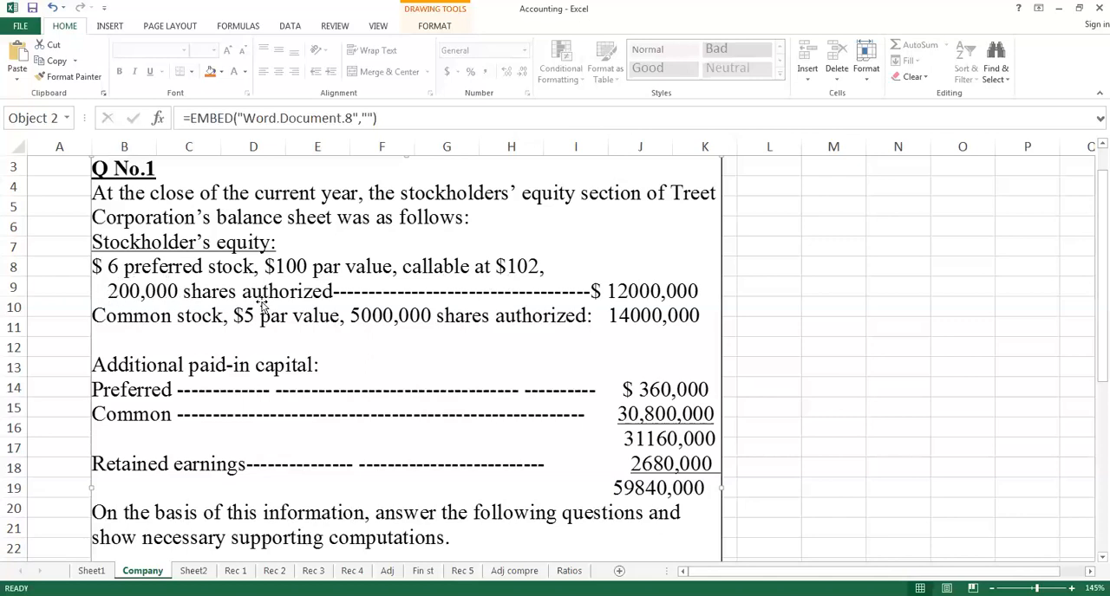
mouse_move(323, 302)
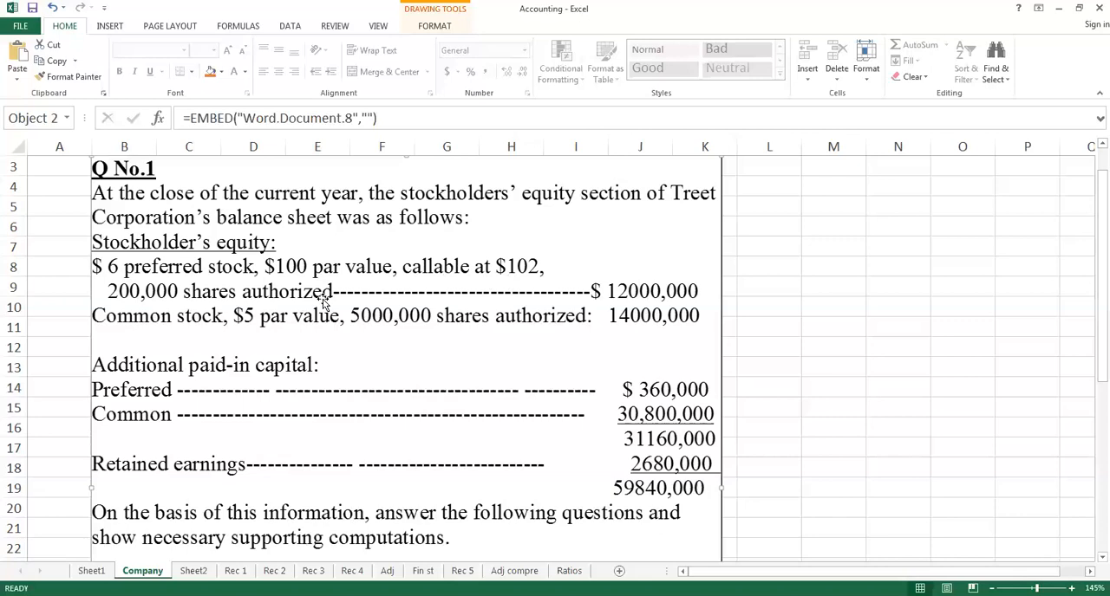
mouse_move(175, 301)
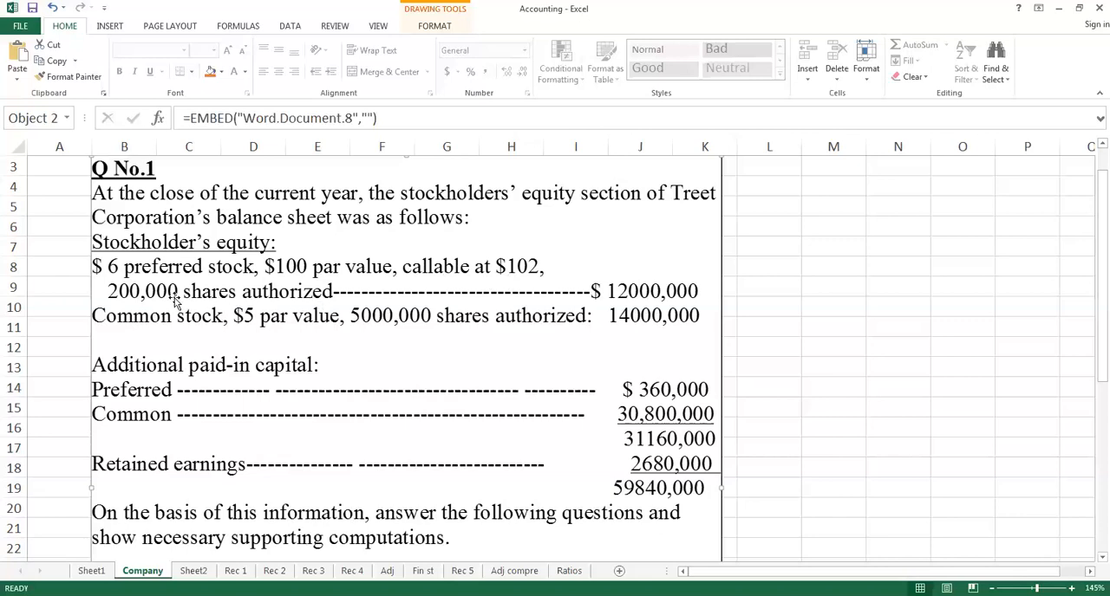
mouse_move(265, 299)
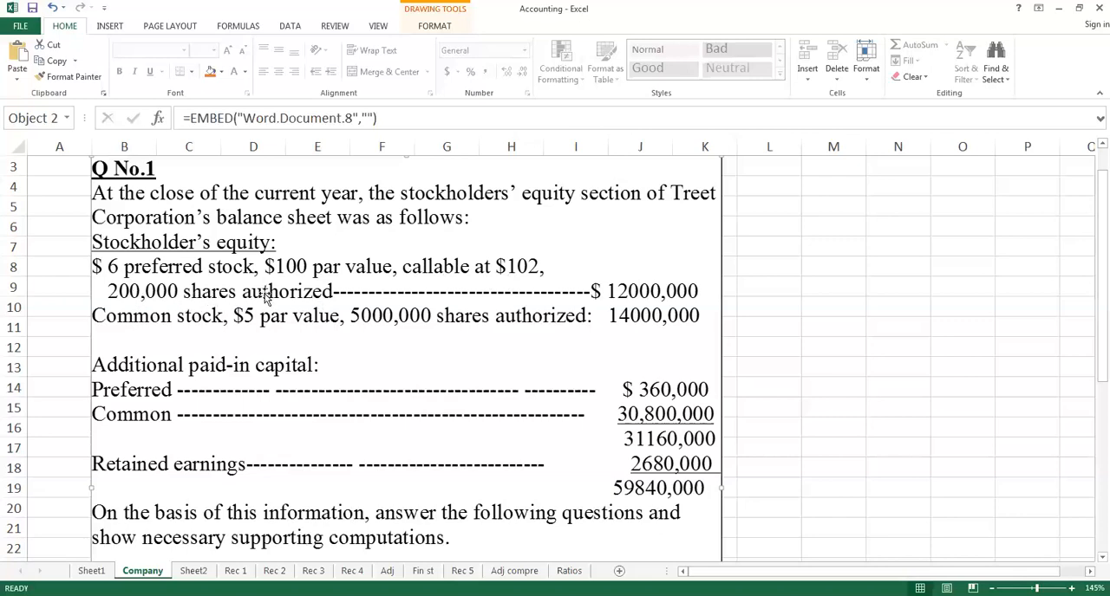
mouse_move(278, 300)
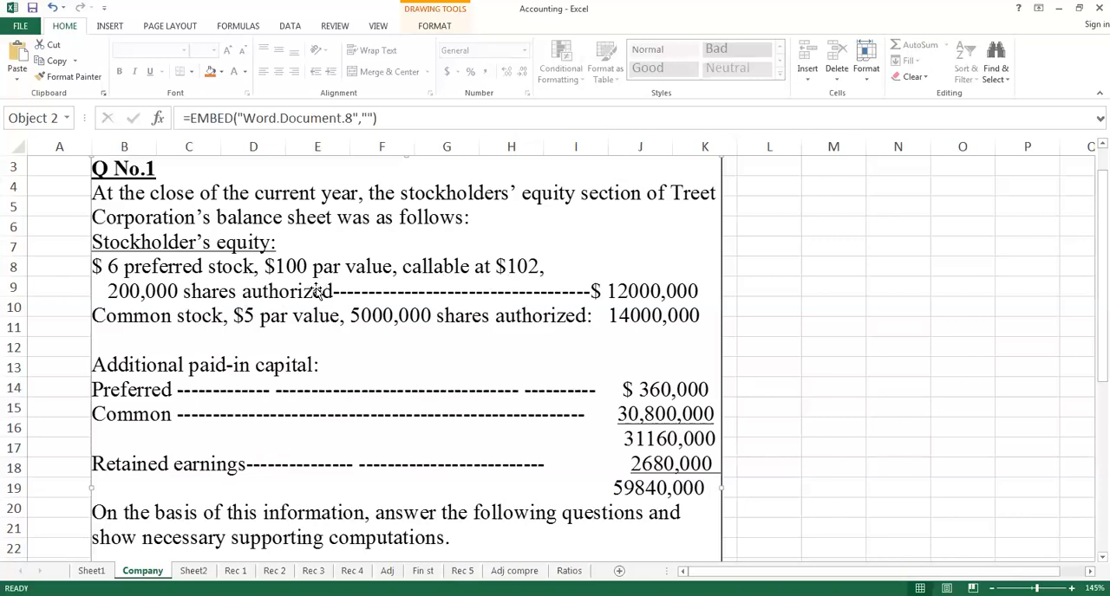
mouse_move(206, 353)
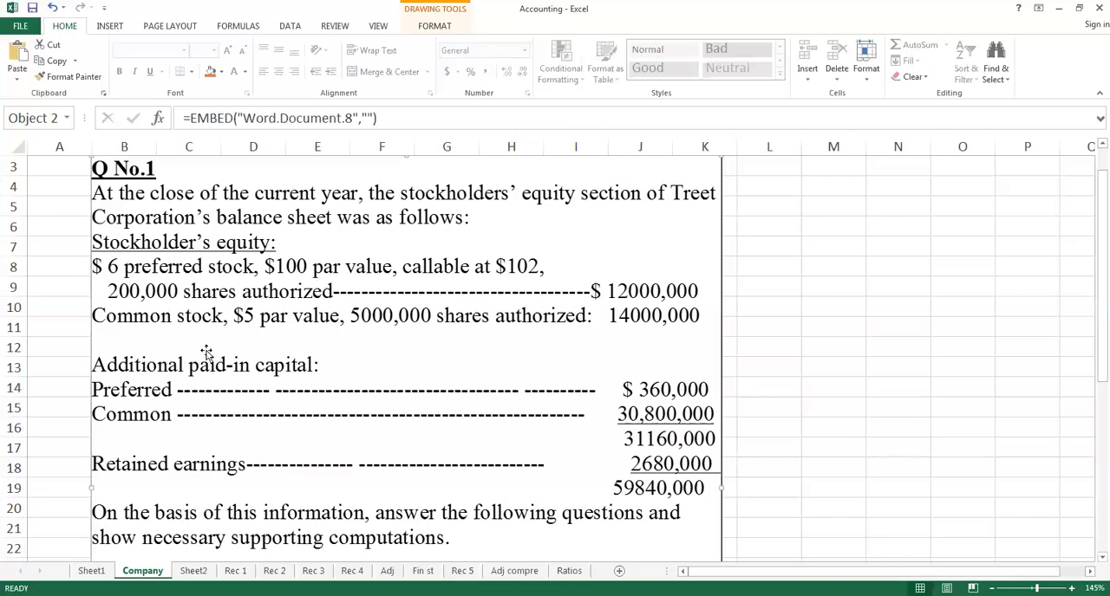
mouse_move(270, 335)
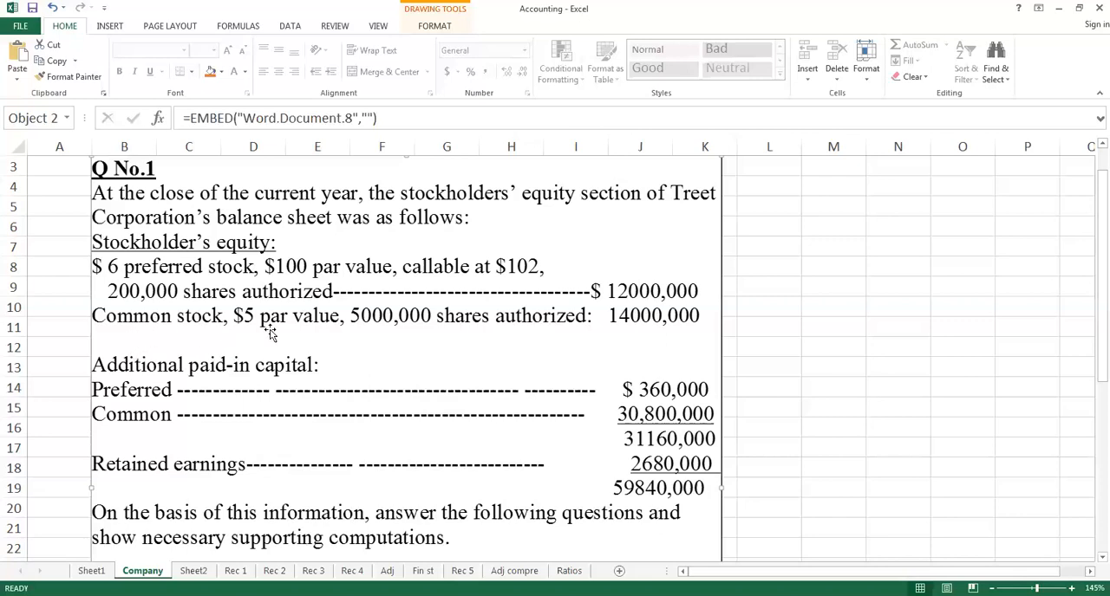
mouse_move(166, 335)
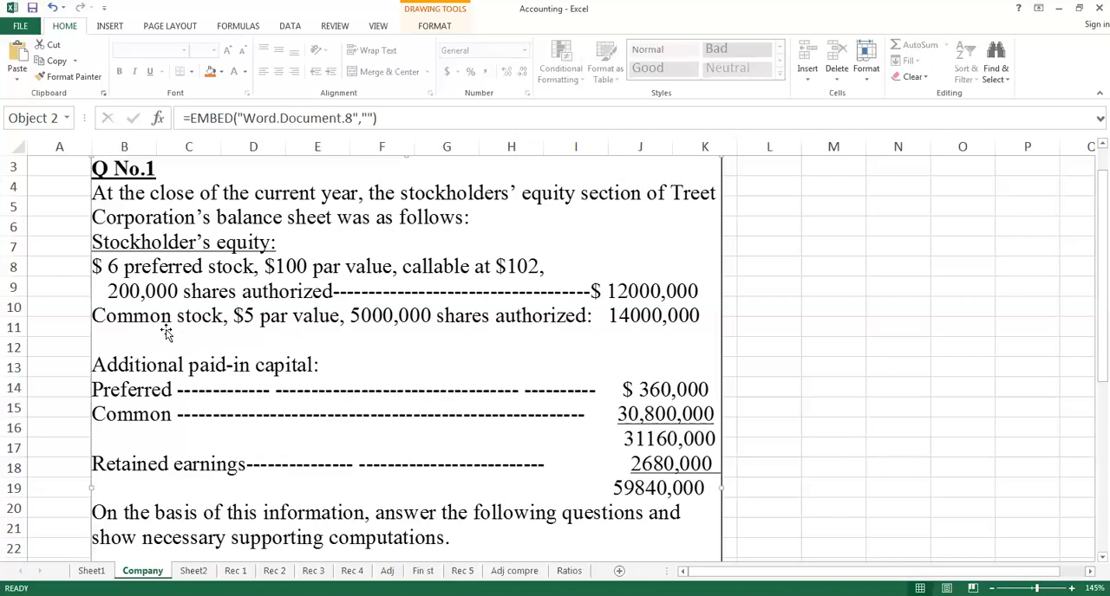
mouse_move(290, 333)
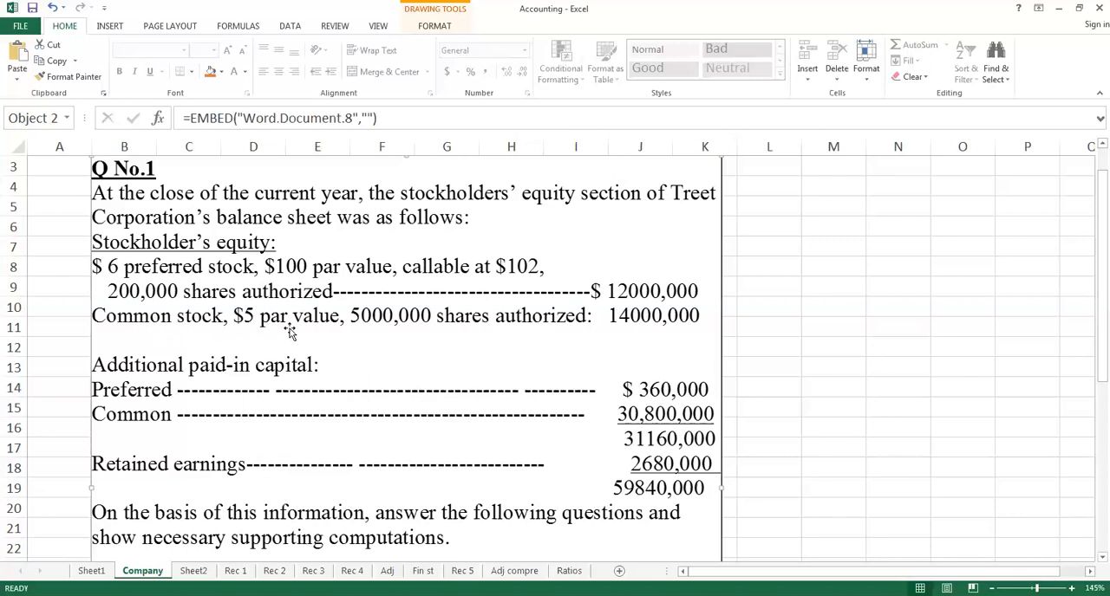
mouse_move(305, 330)
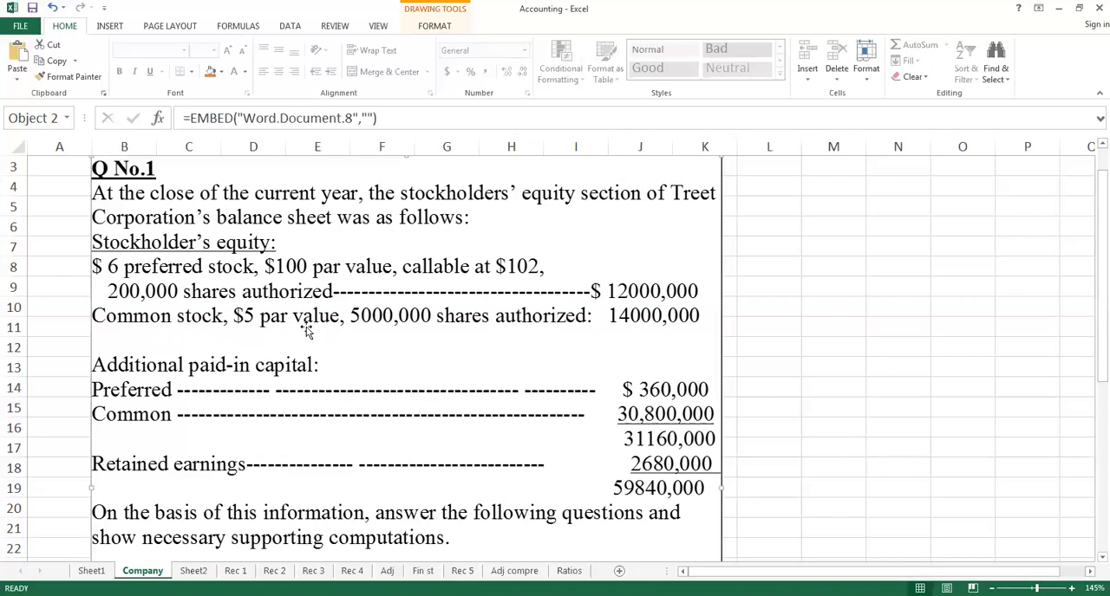
mouse_move(275, 332)
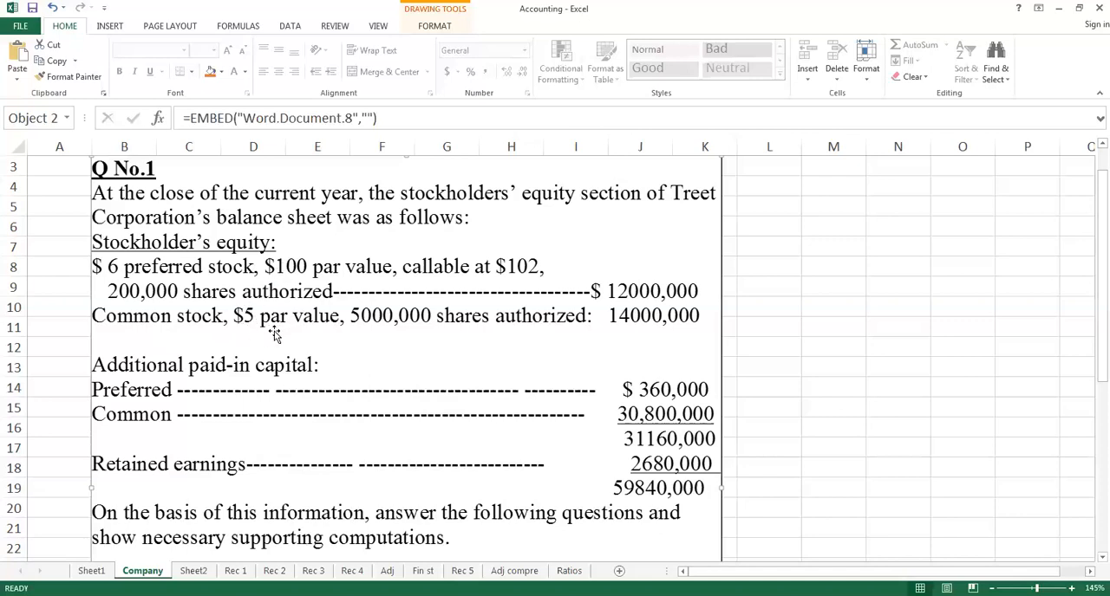
mouse_move(276, 331)
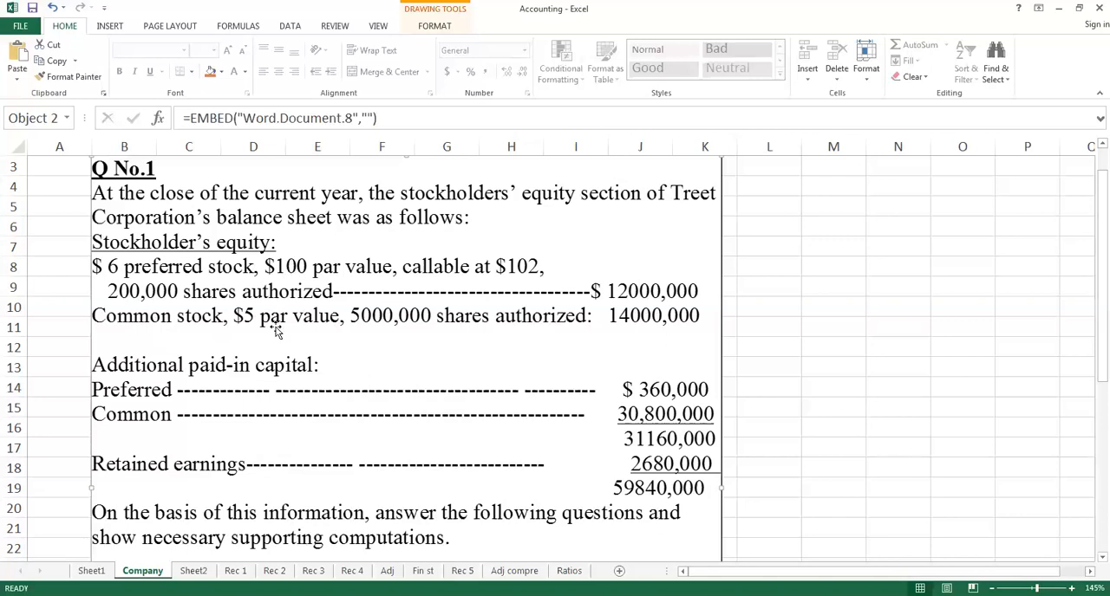
mouse_move(265, 325)
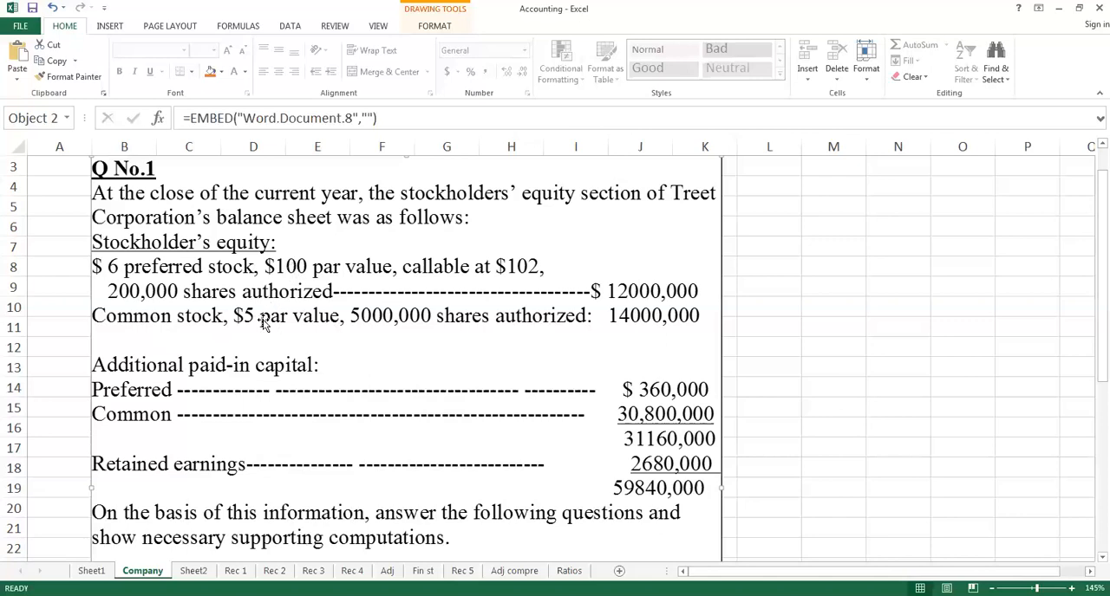
mouse_move(256, 331)
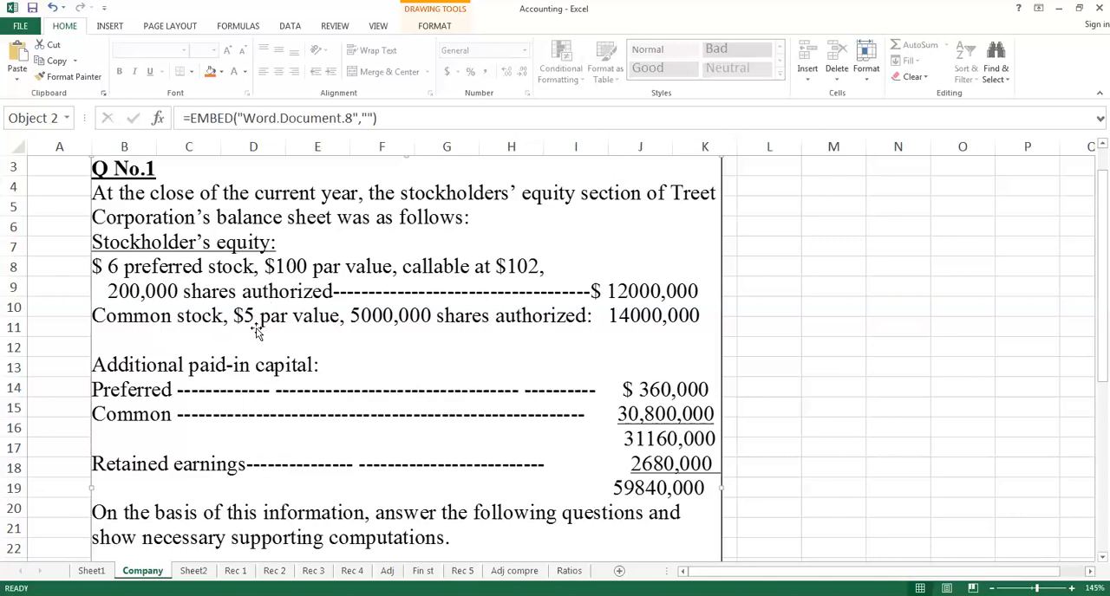
mouse_move(267, 336)
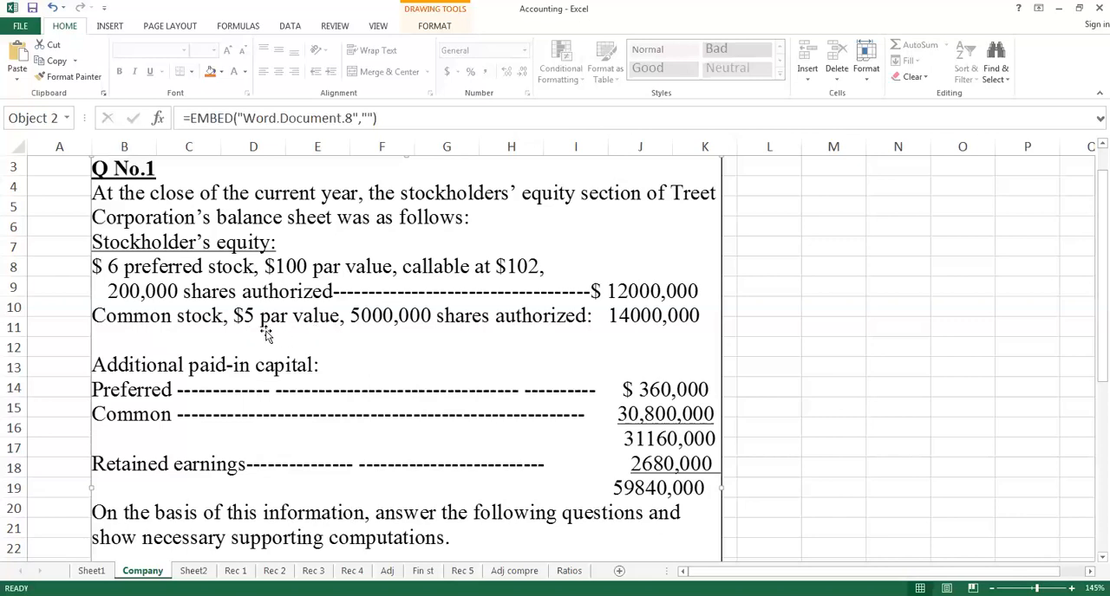
mouse_move(252, 321)
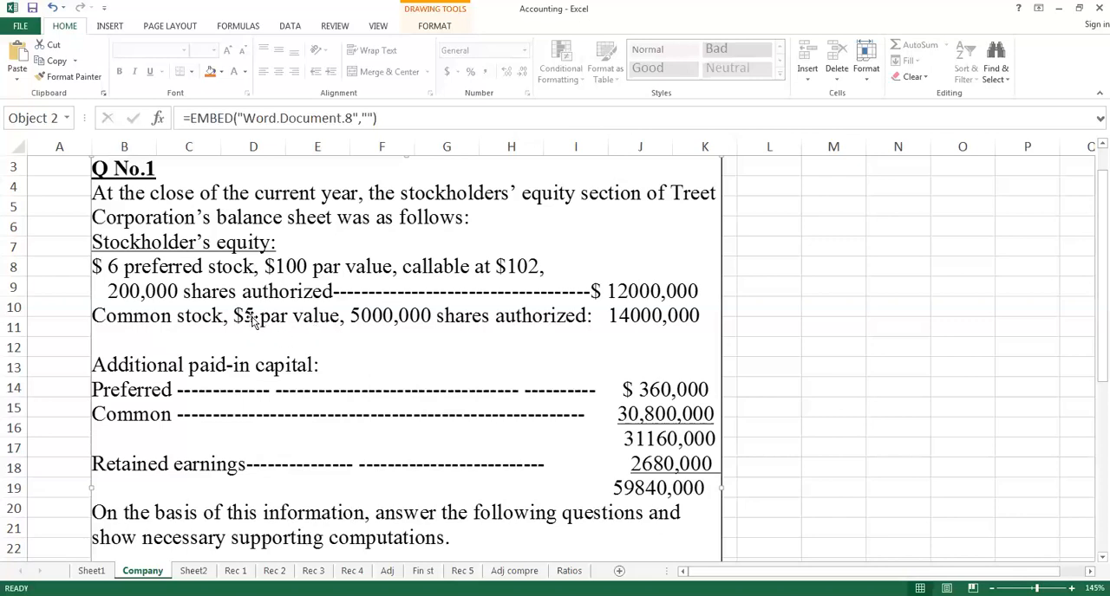
mouse_move(317, 334)
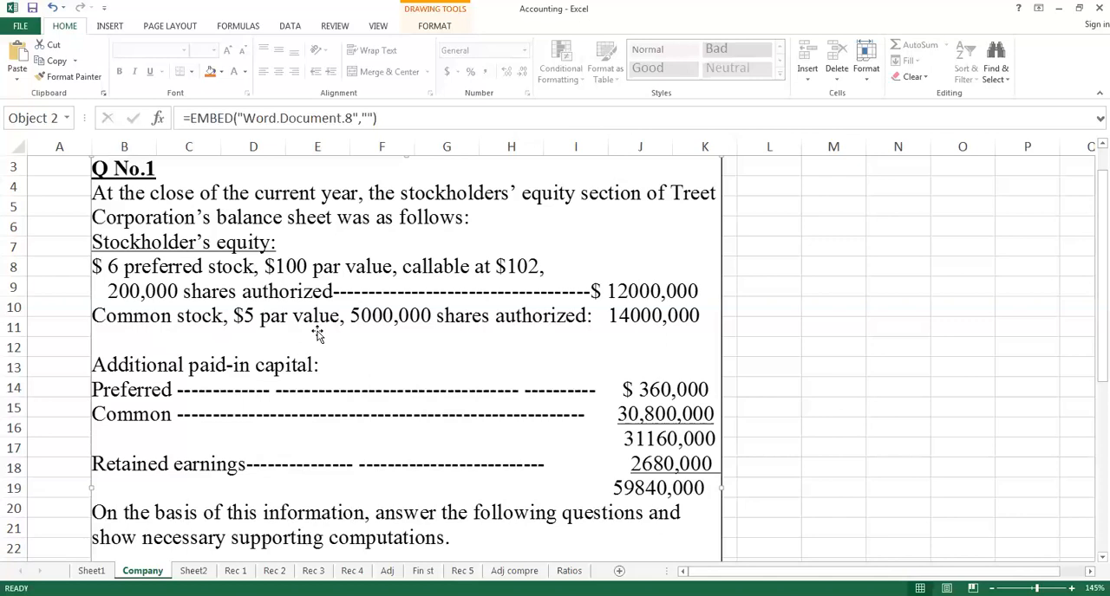
mouse_move(258, 333)
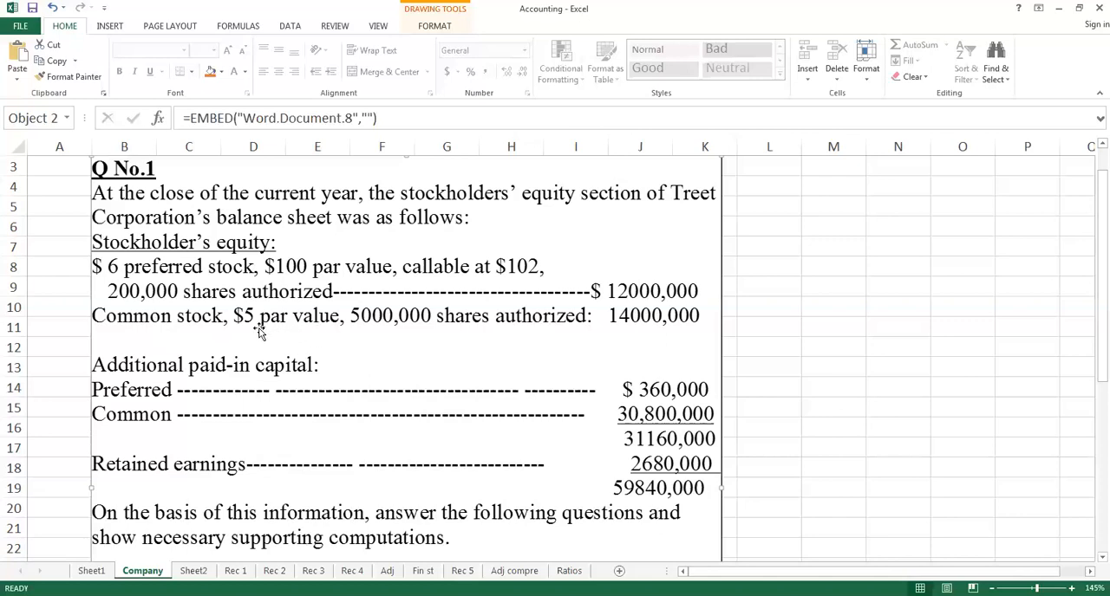
mouse_move(384, 38)
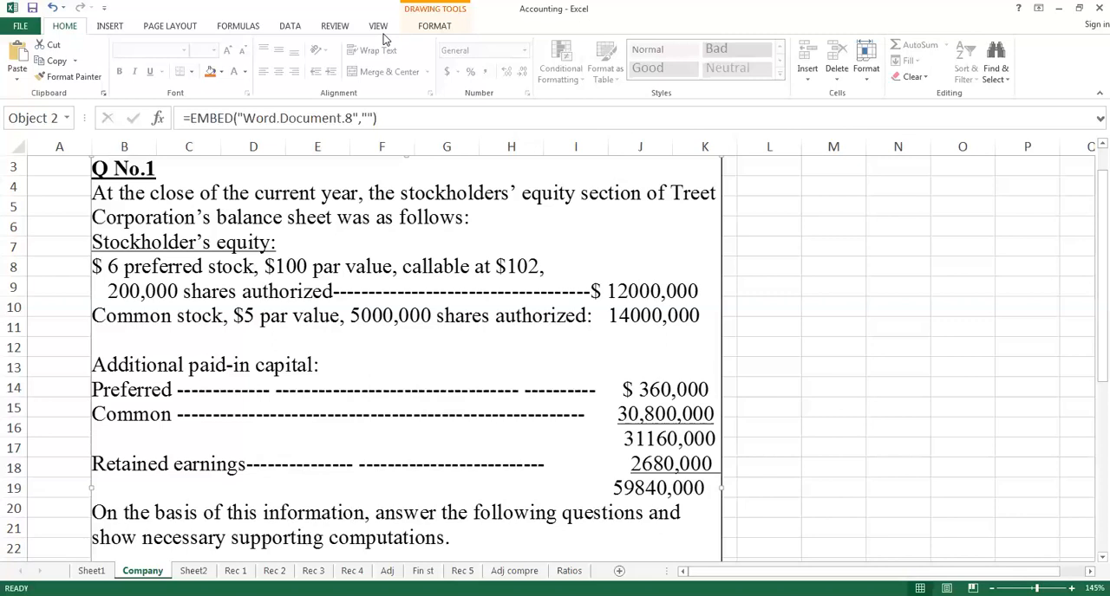
mouse_move(322, 329)
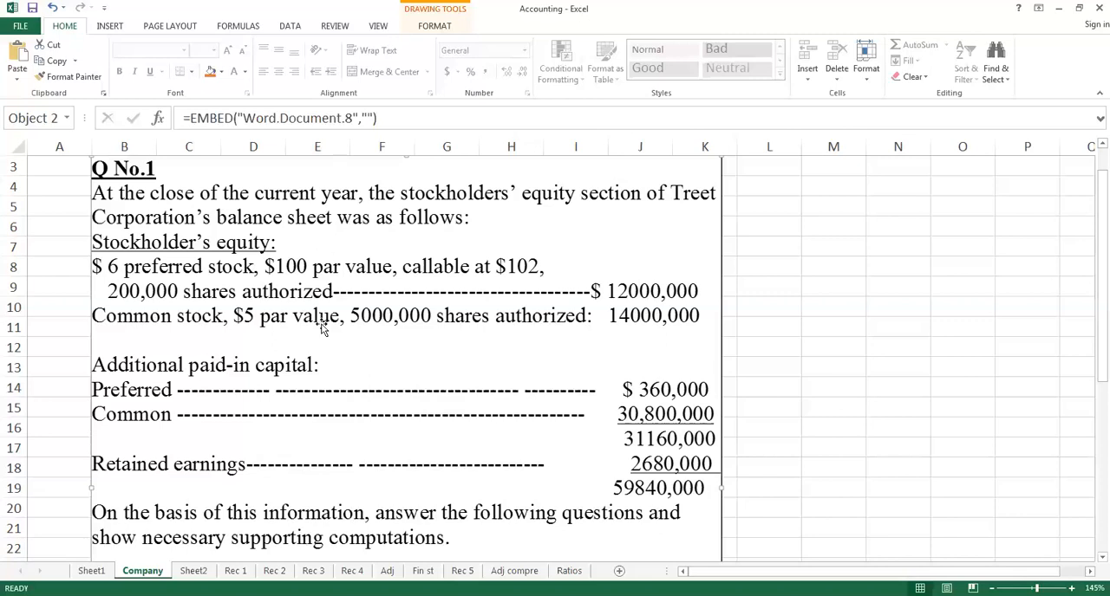
mouse_move(389, 334)
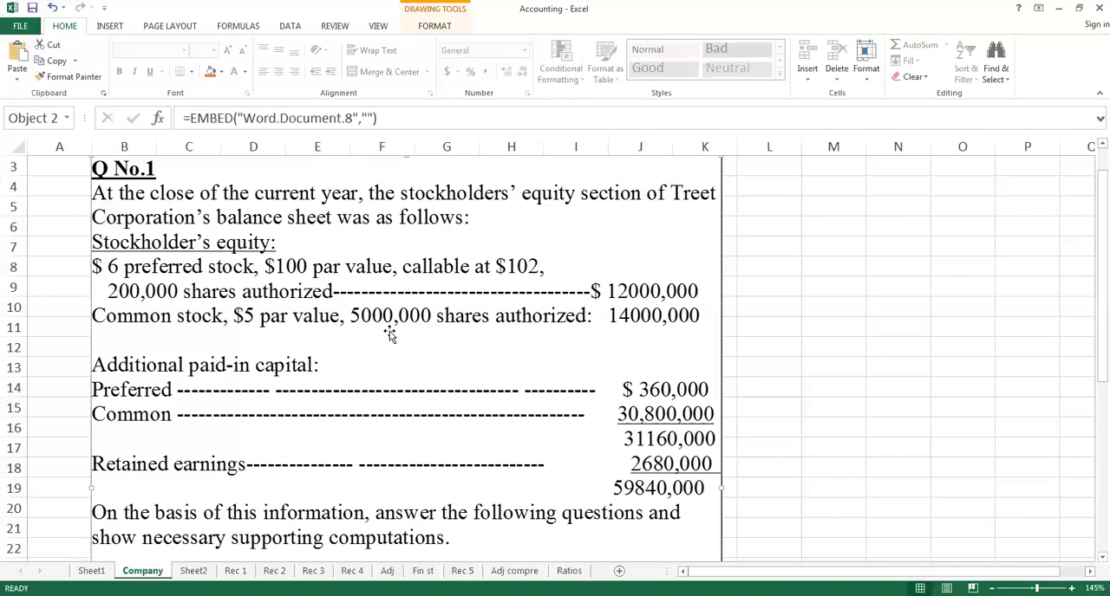
mouse_move(423, 333)
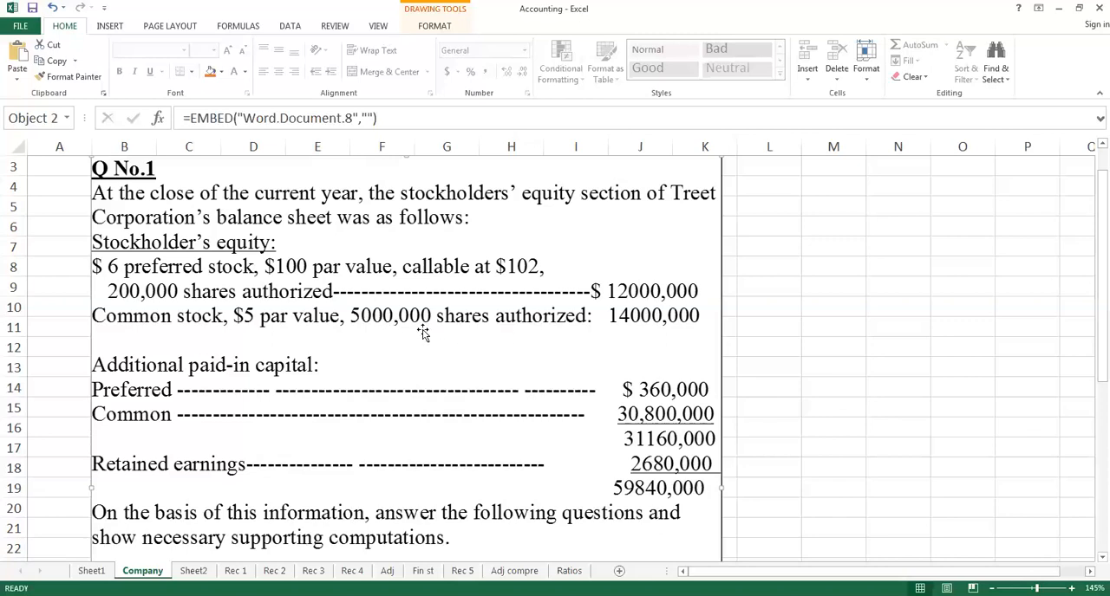
mouse_move(540, 333)
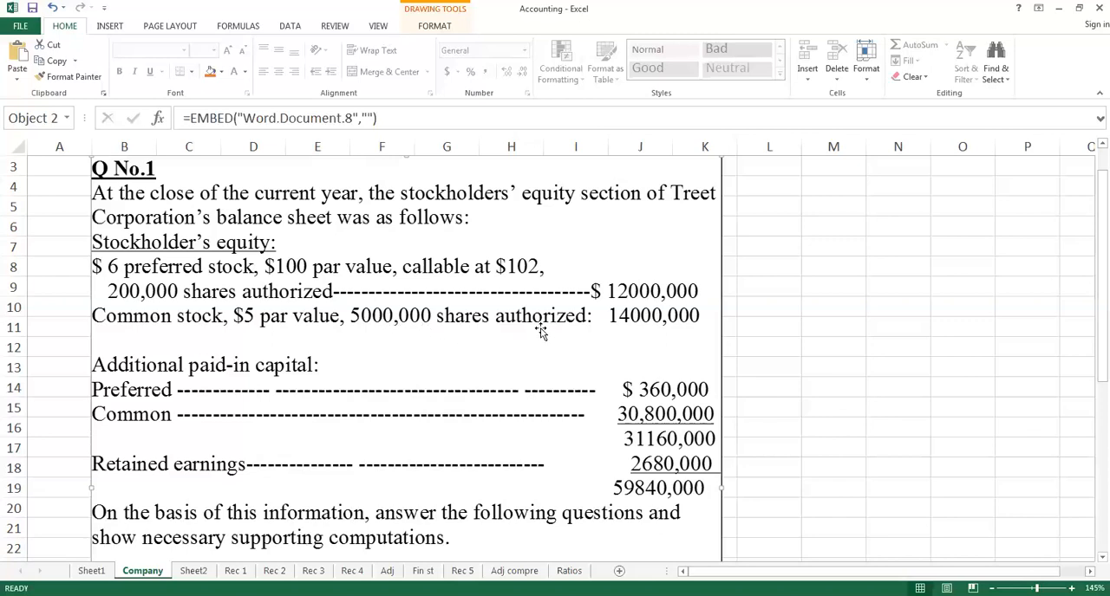
mouse_move(382, 333)
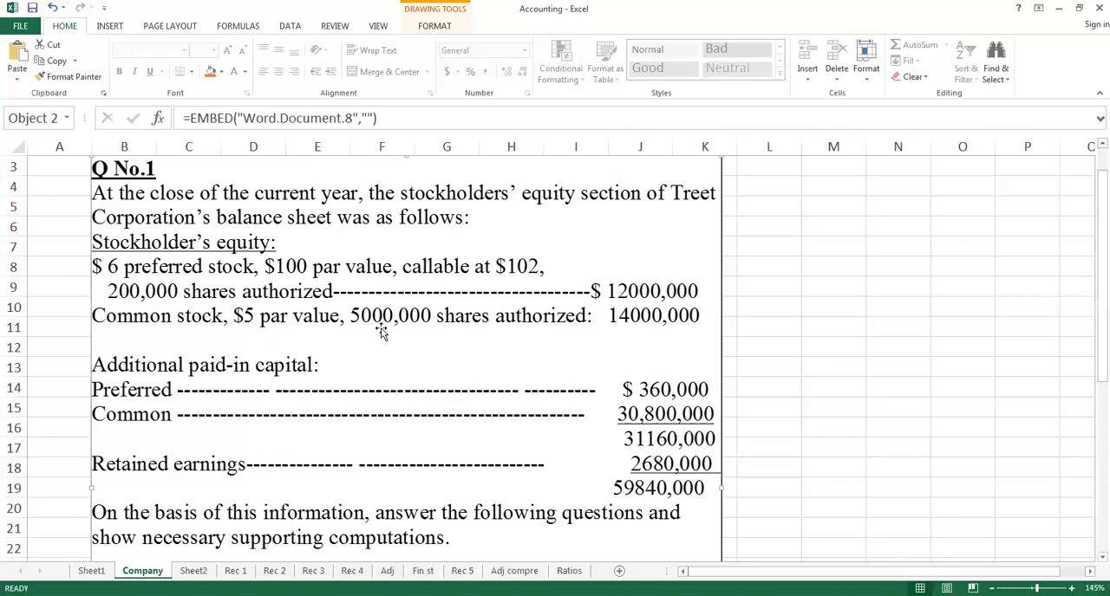
scroll("down", 3)
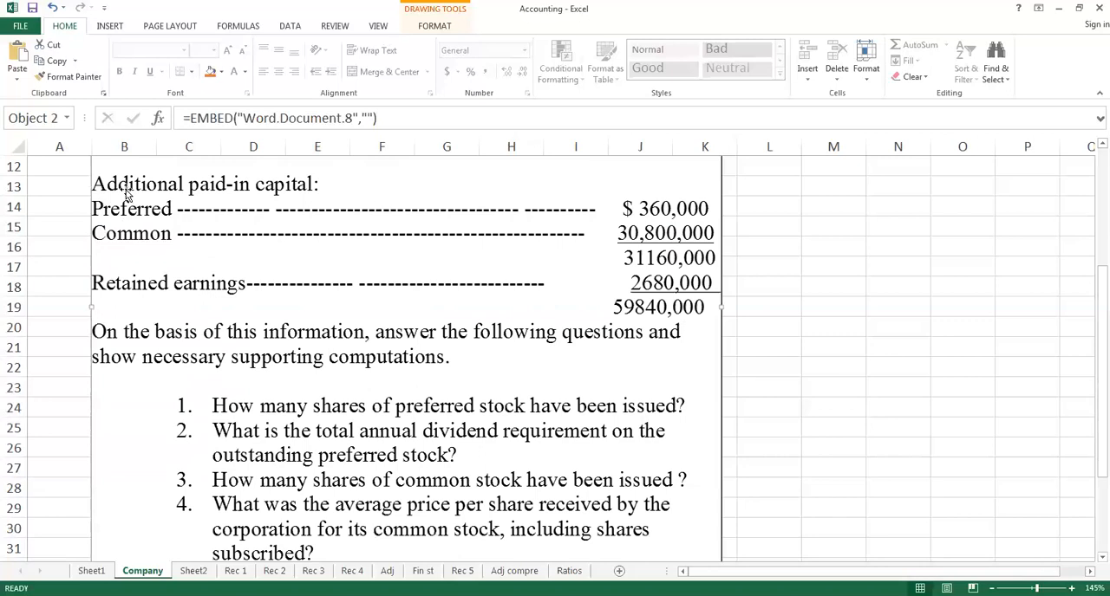
mouse_move(313, 195)
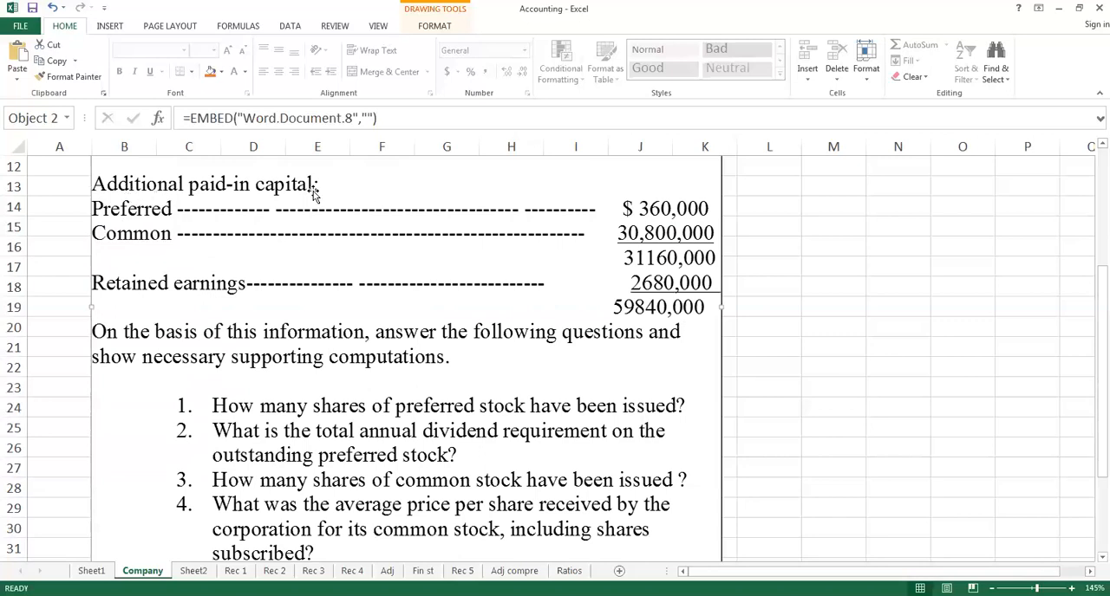
mouse_move(304, 202)
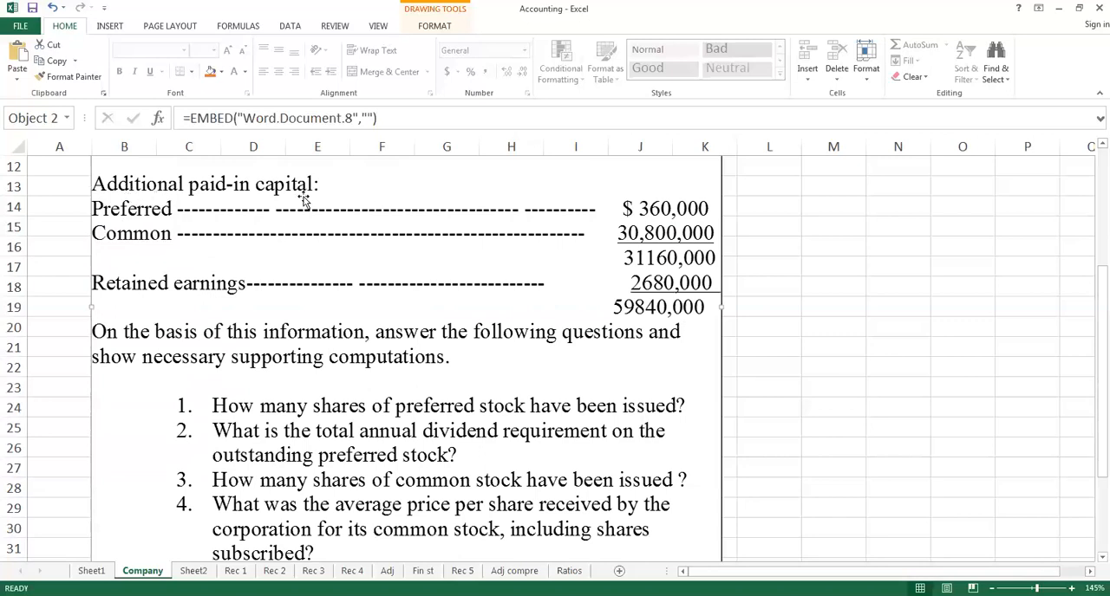
mouse_move(149, 208)
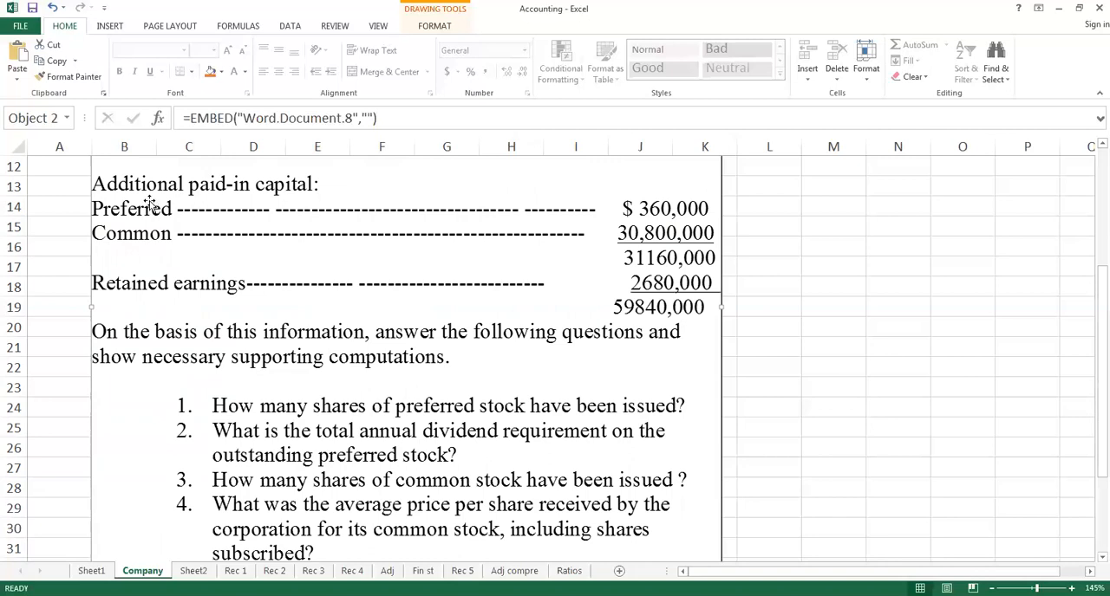
mouse_move(325, 195)
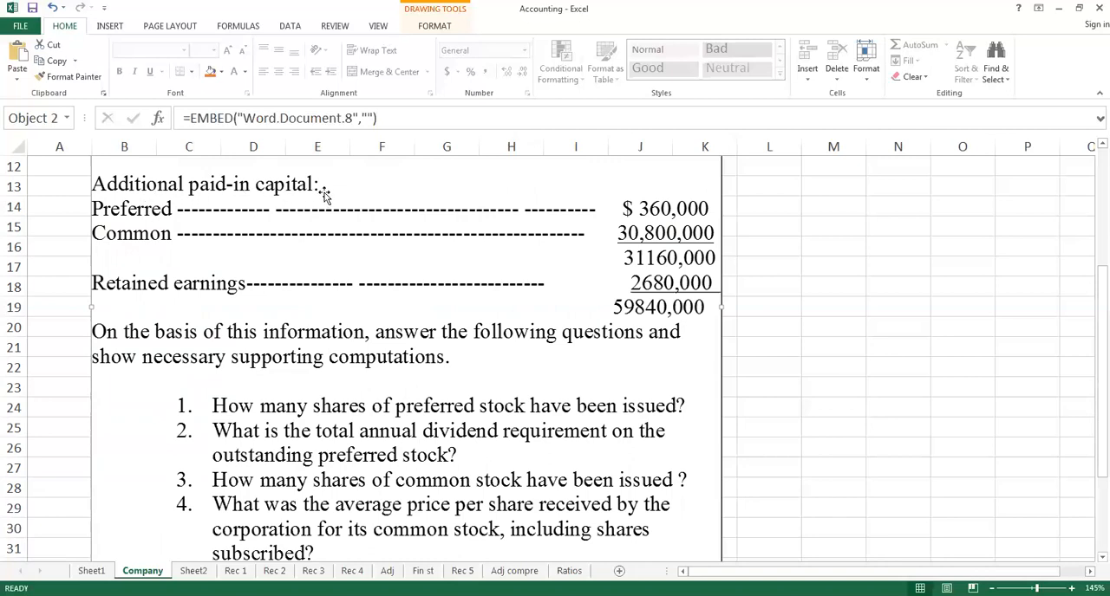
mouse_move(305, 226)
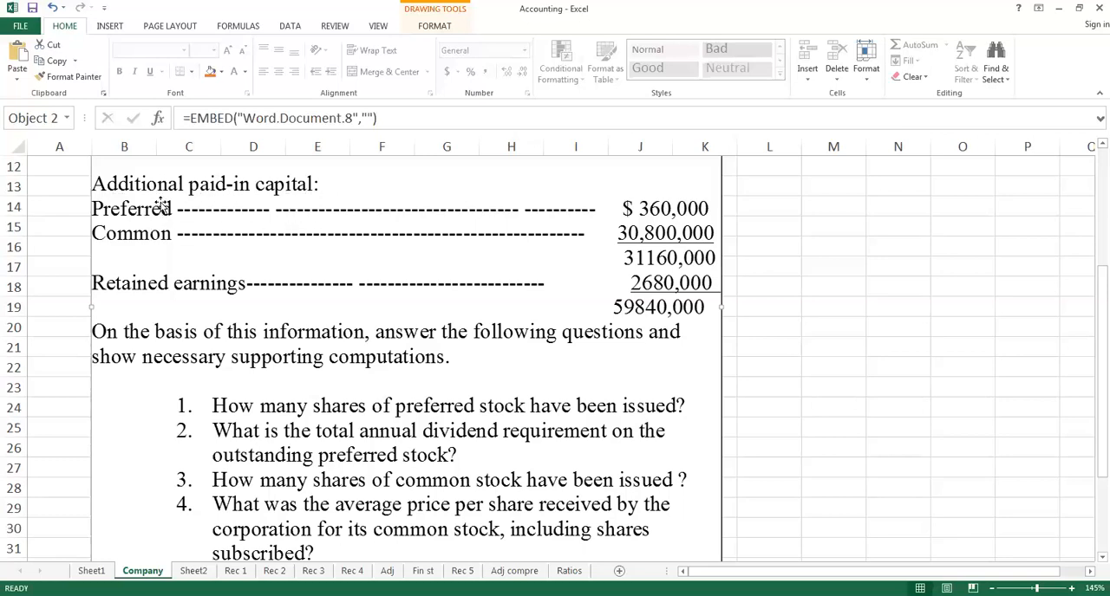
mouse_move(146, 217)
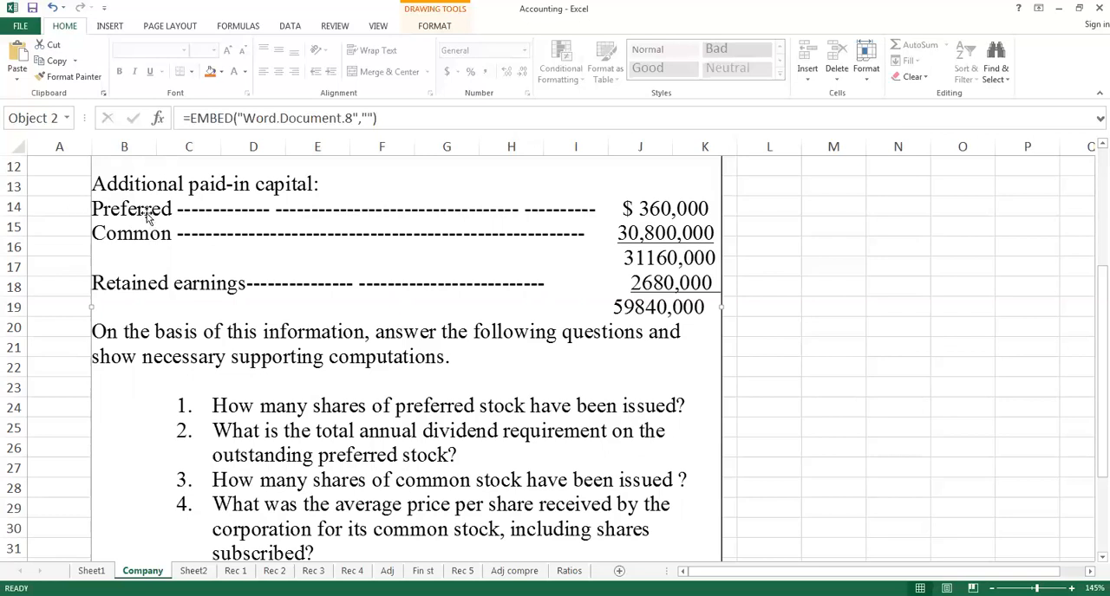
mouse_move(667, 198)
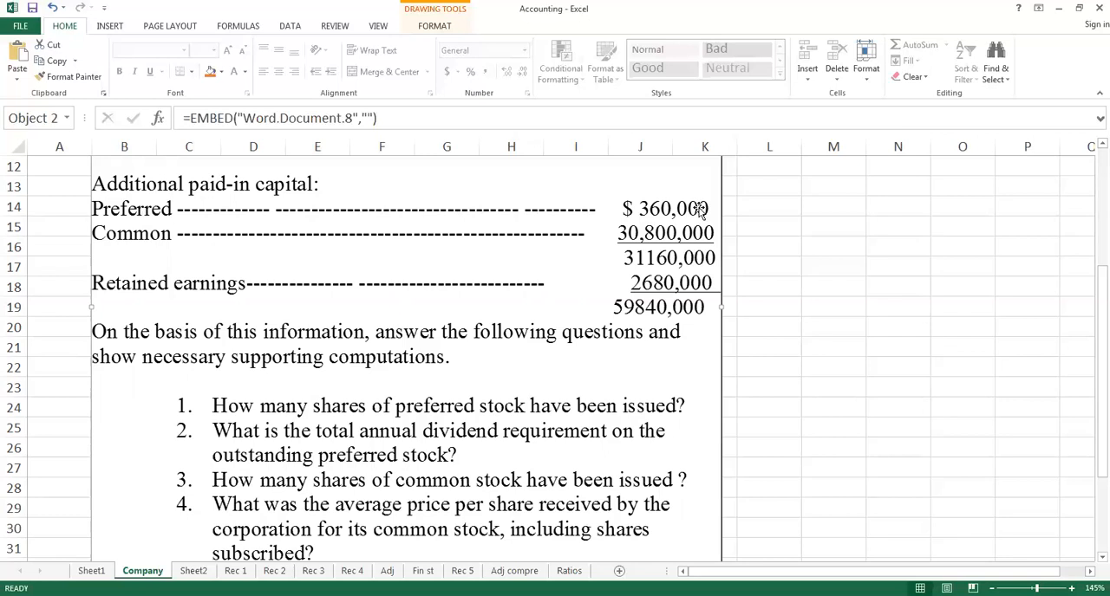
mouse_move(148, 247)
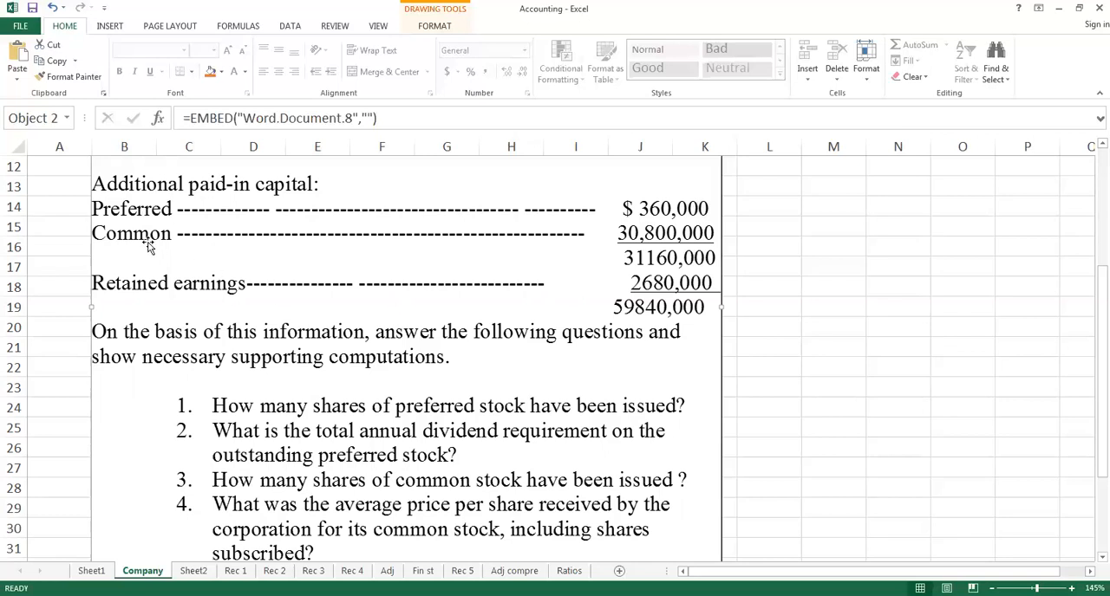
mouse_move(679, 249)
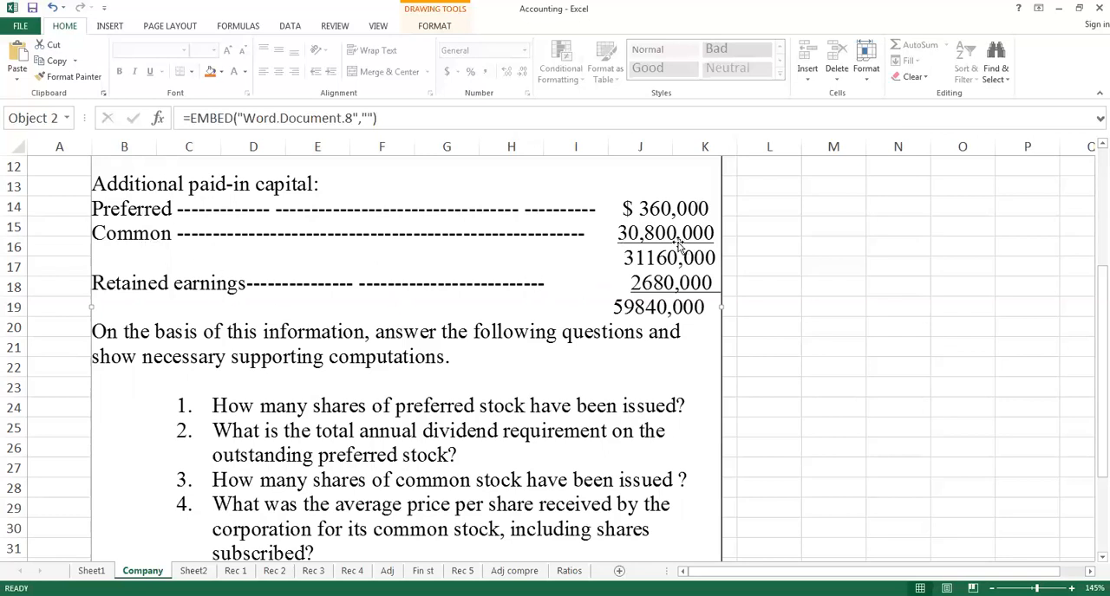
mouse_move(709, 234)
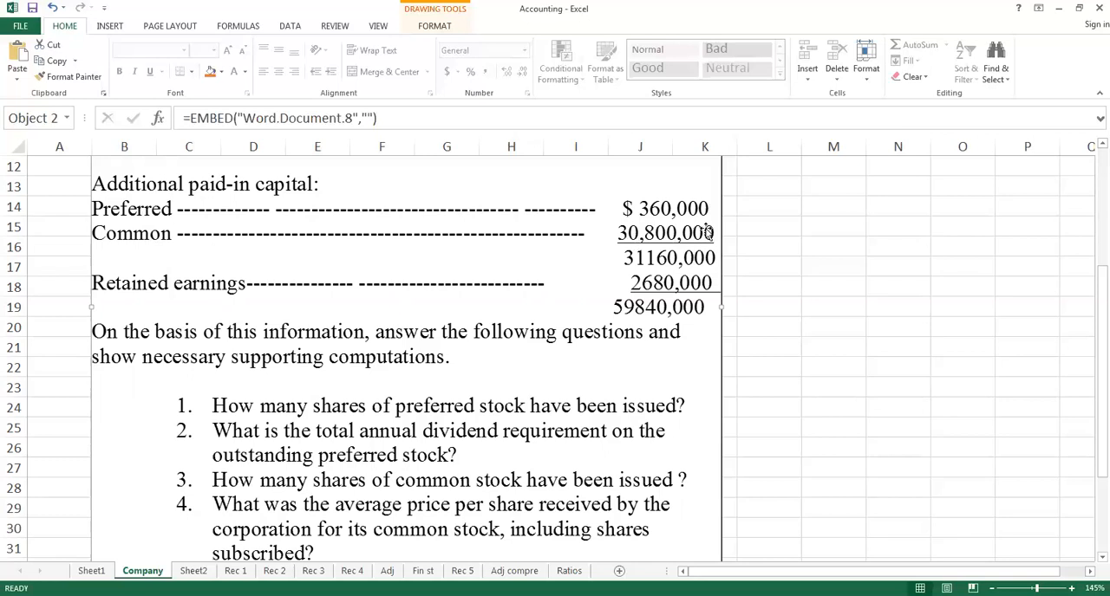
mouse_move(124, 306)
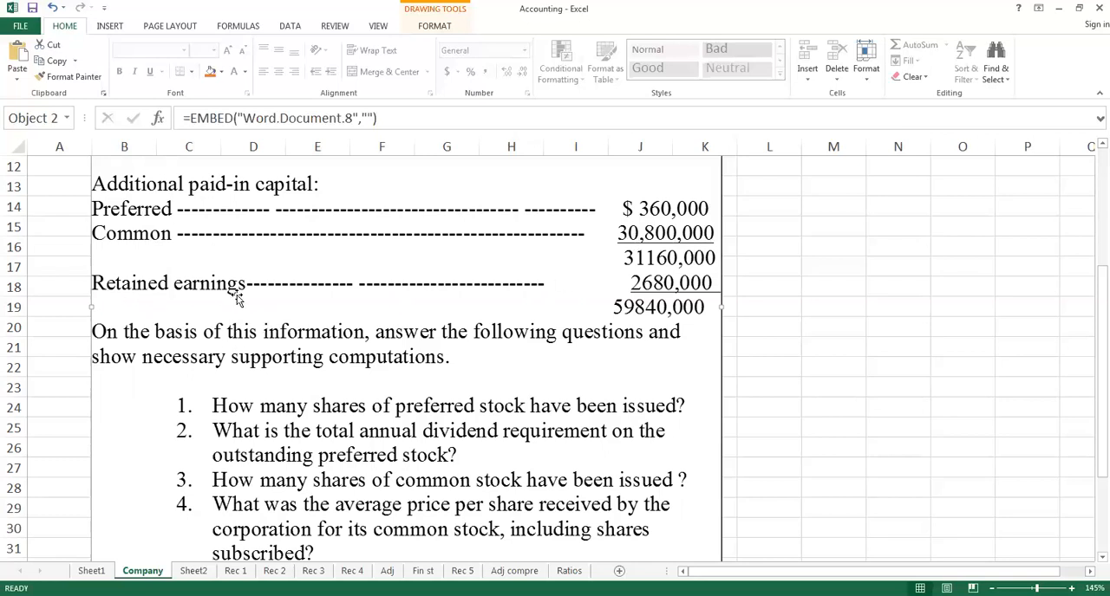
mouse_move(130, 298)
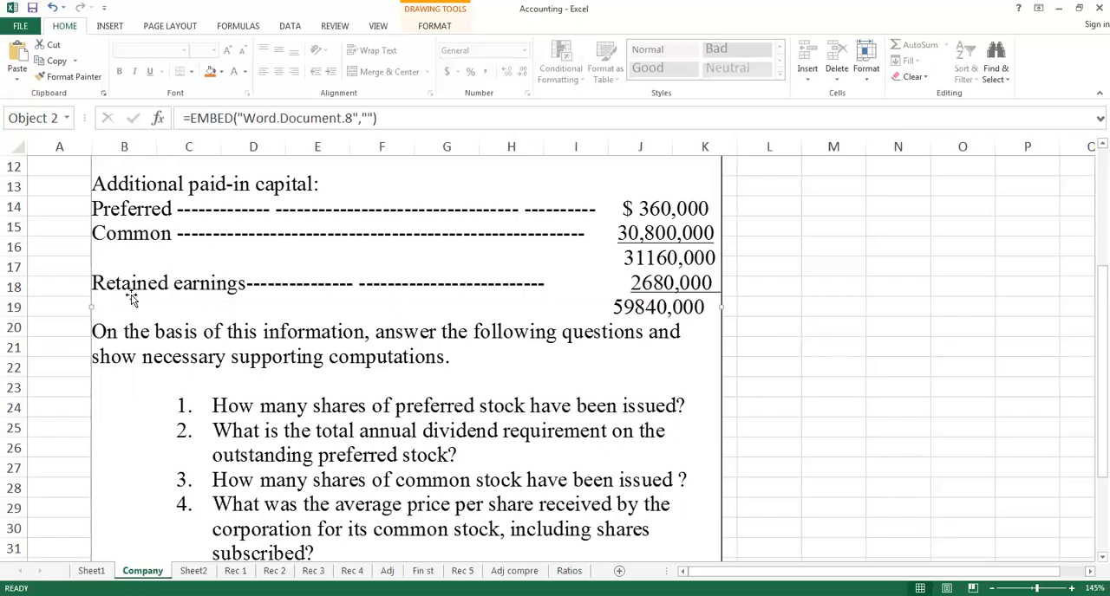
mouse_move(241, 295)
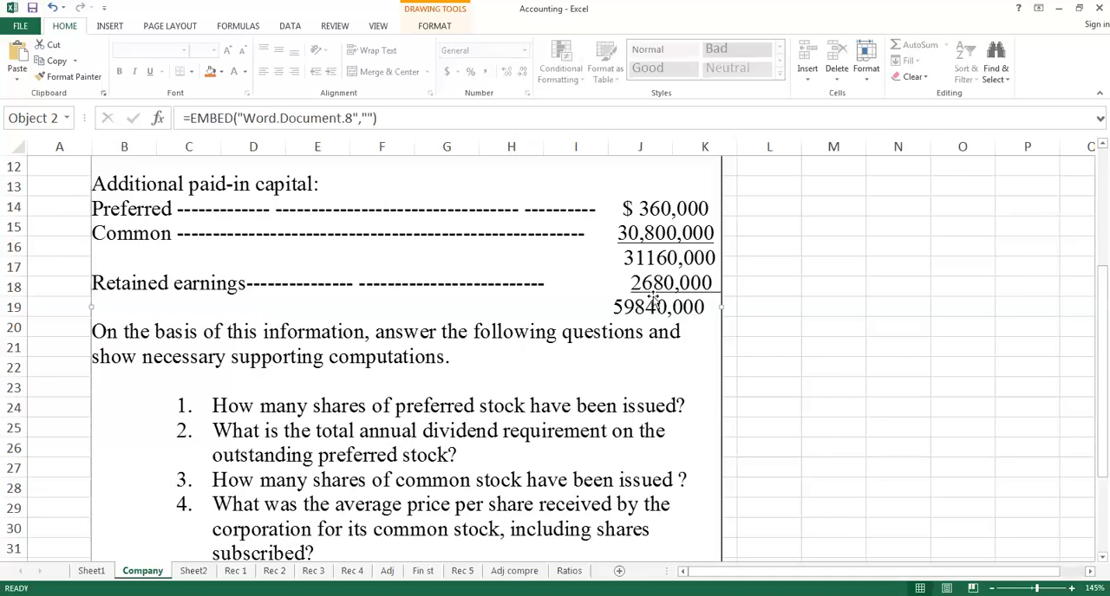
mouse_move(669, 288)
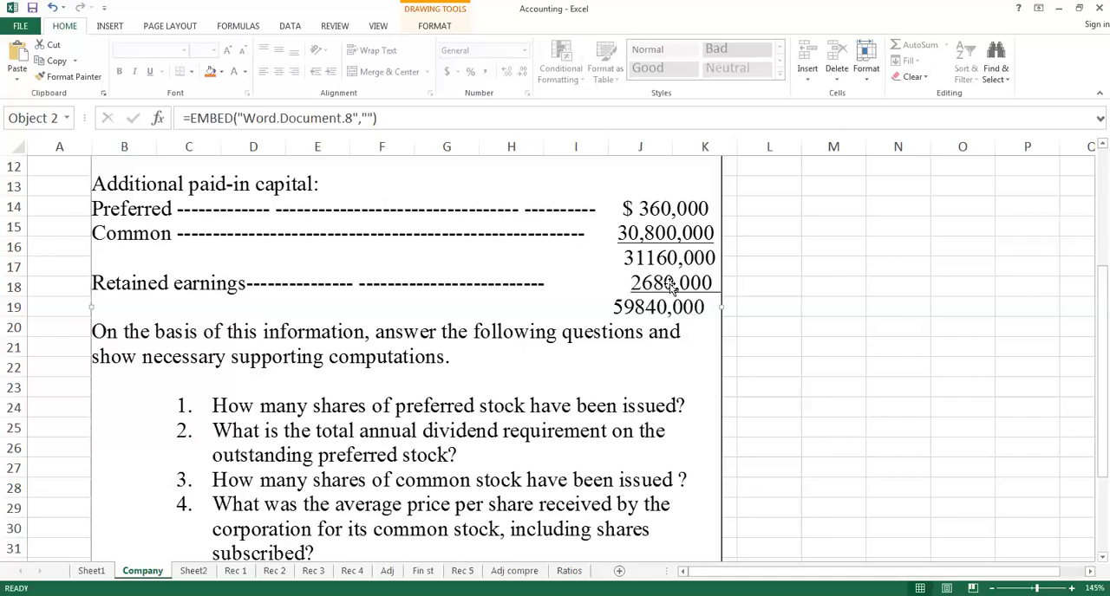
mouse_move(675, 300)
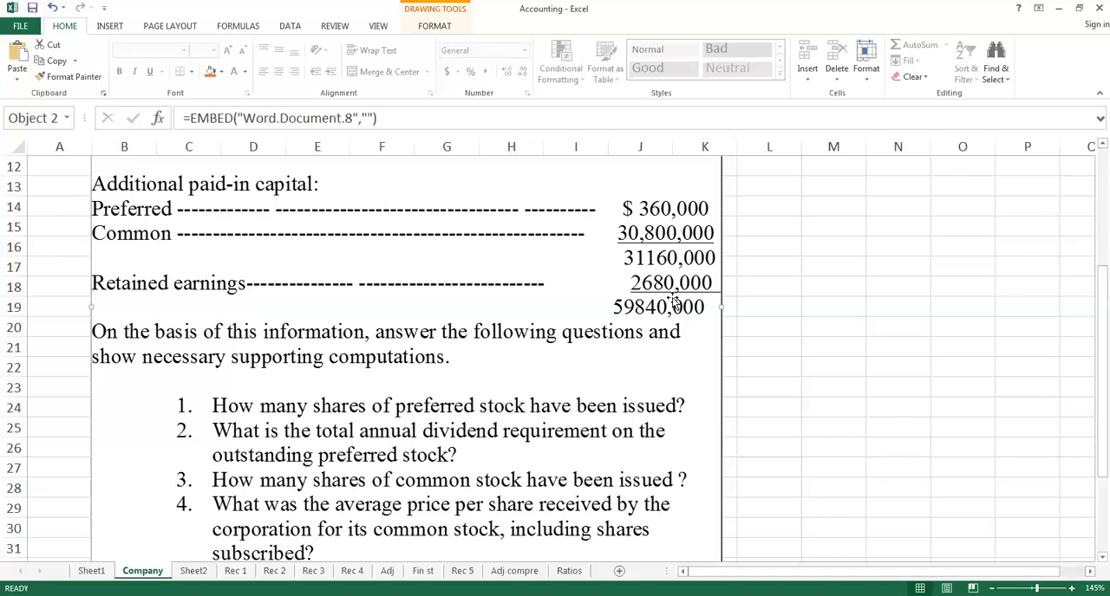
mouse_move(687, 290)
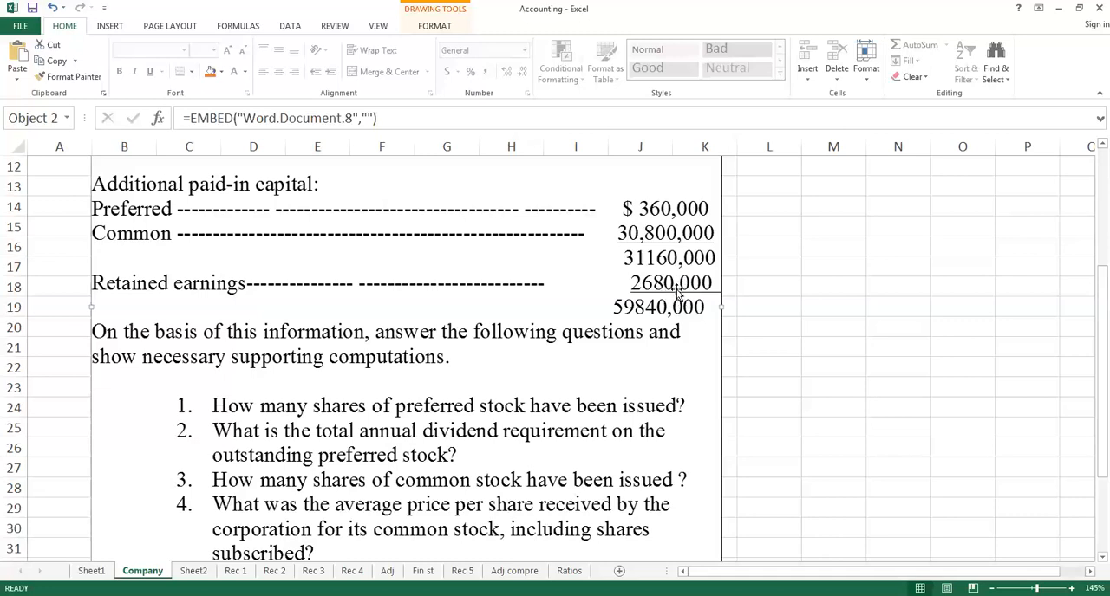
mouse_move(708, 287)
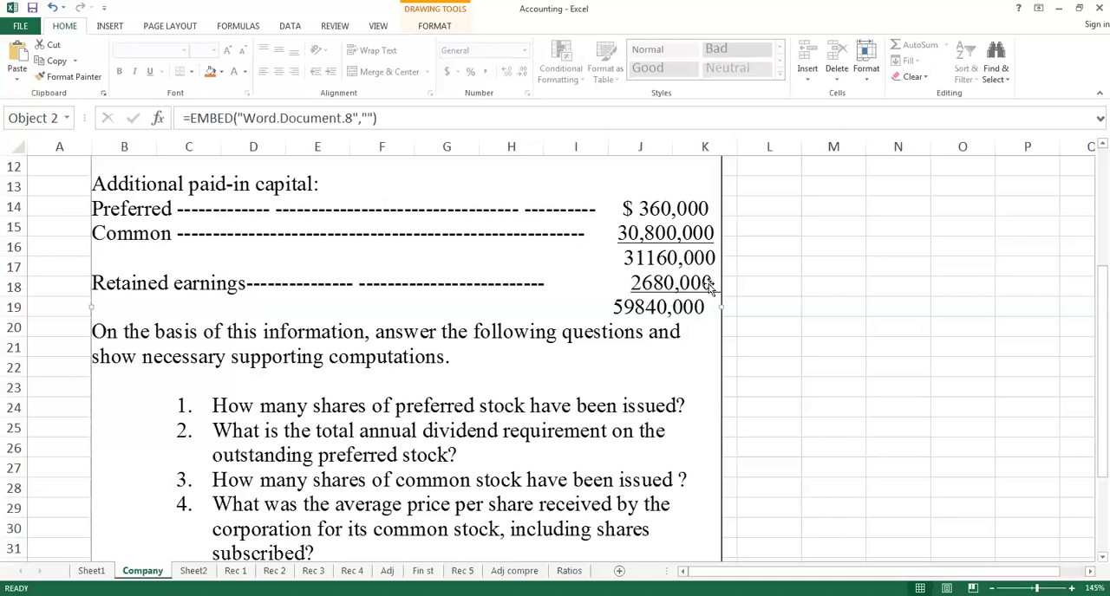
mouse_move(581, 291)
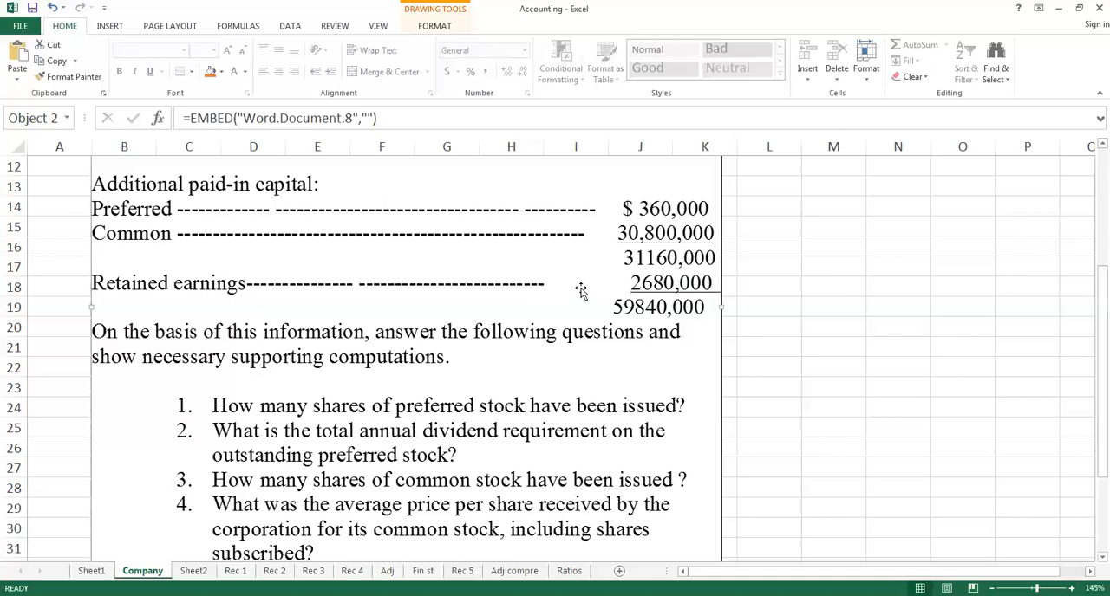
mouse_move(685, 299)
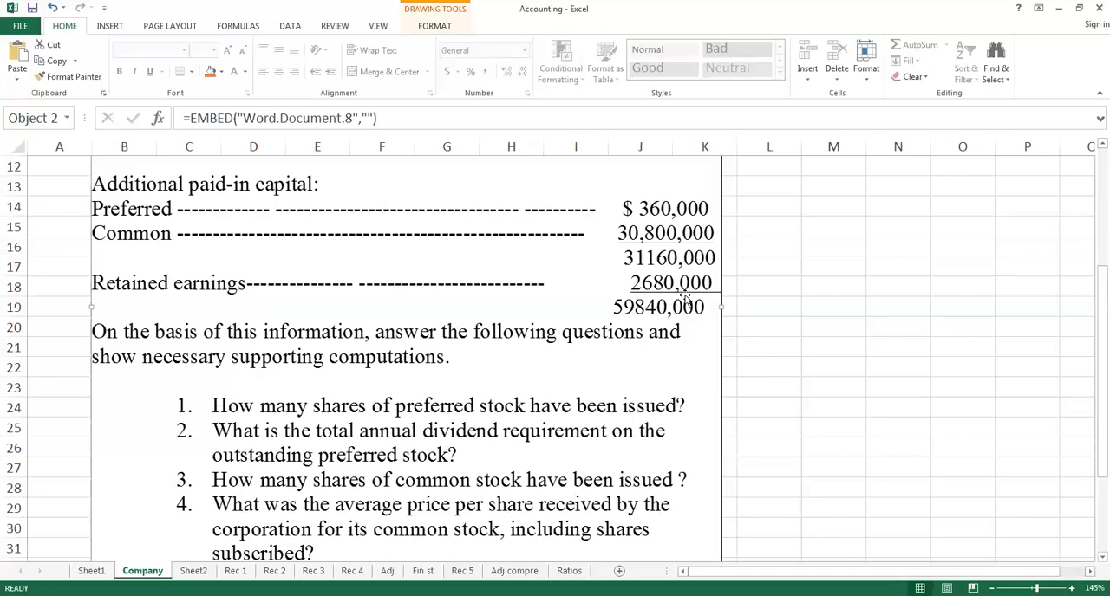
mouse_move(236, 299)
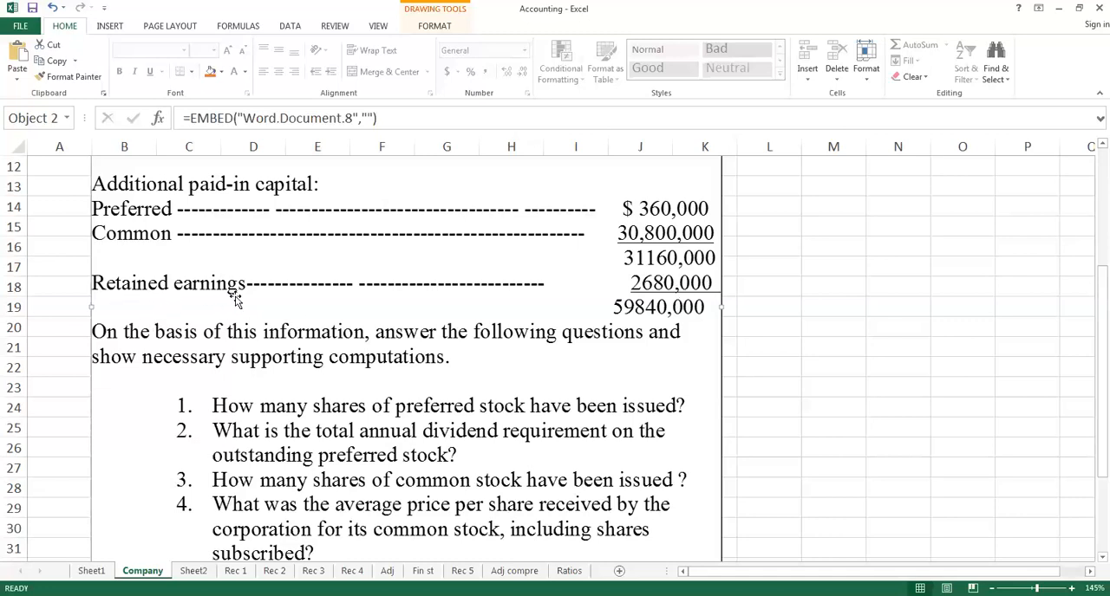
mouse_move(241, 307)
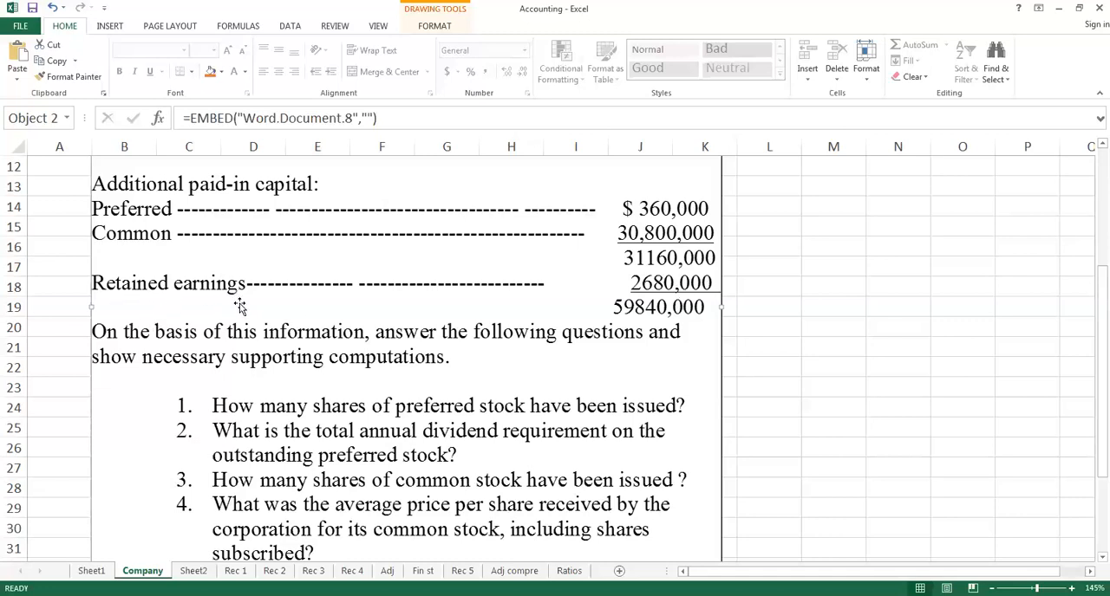
scroll("down", 3)
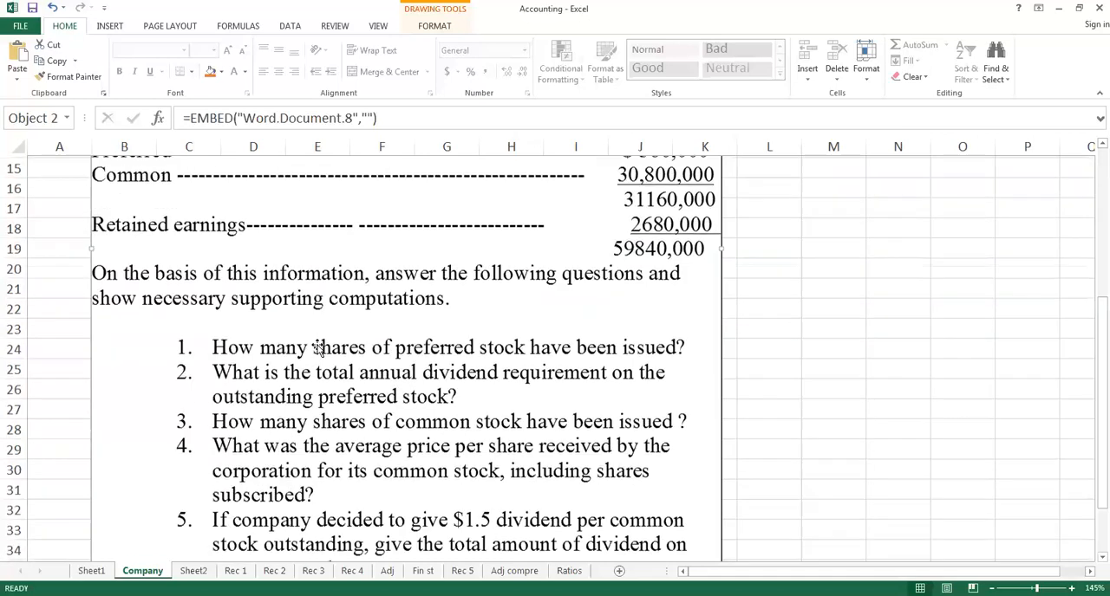
scroll("down", 3)
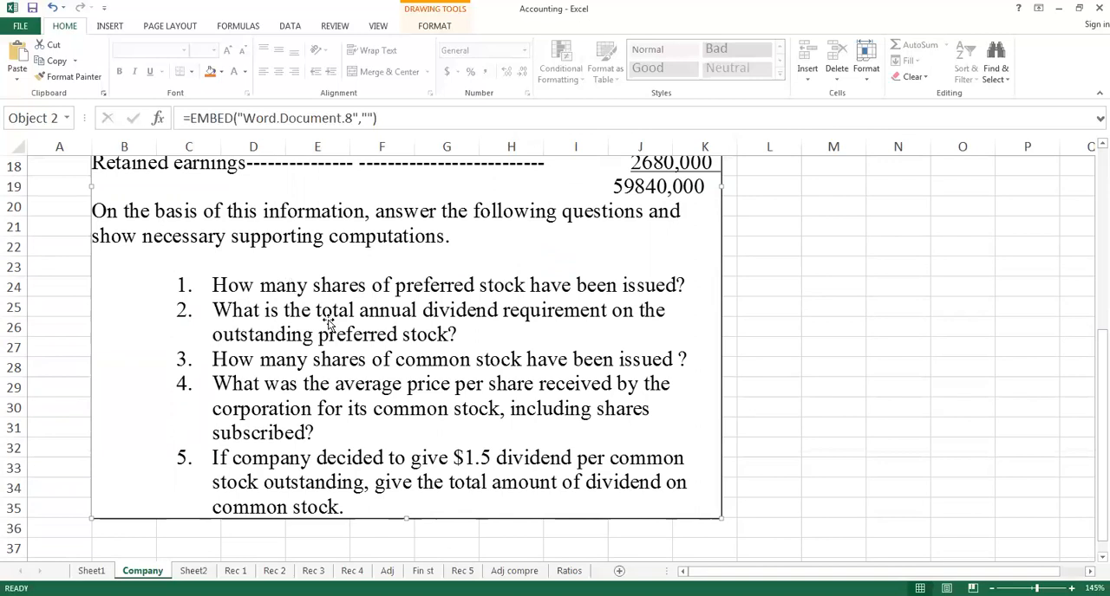
mouse_move(227, 310)
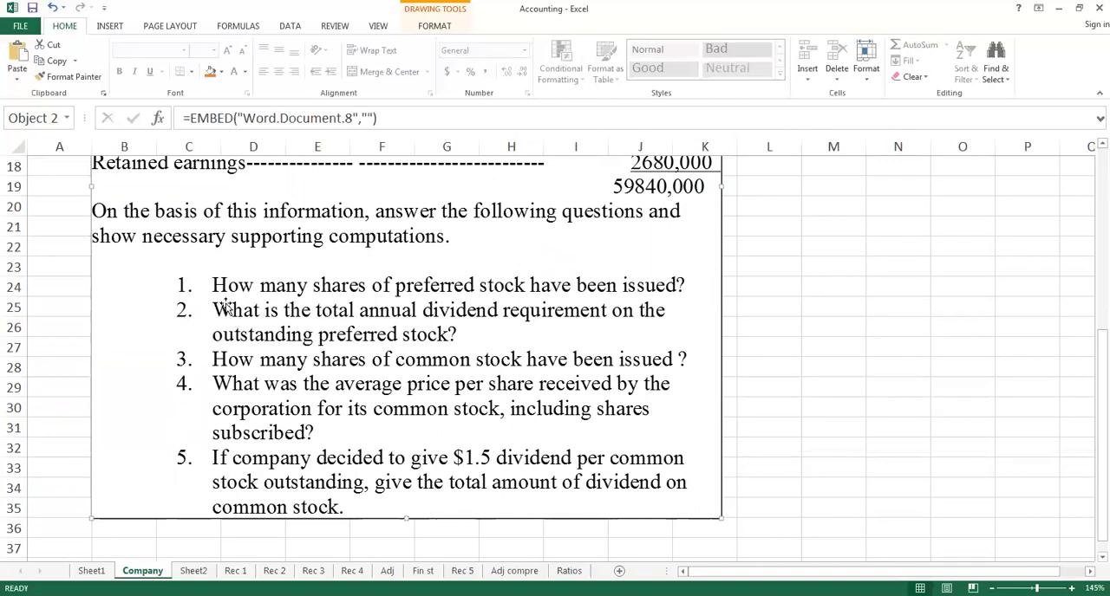
mouse_move(412, 309)
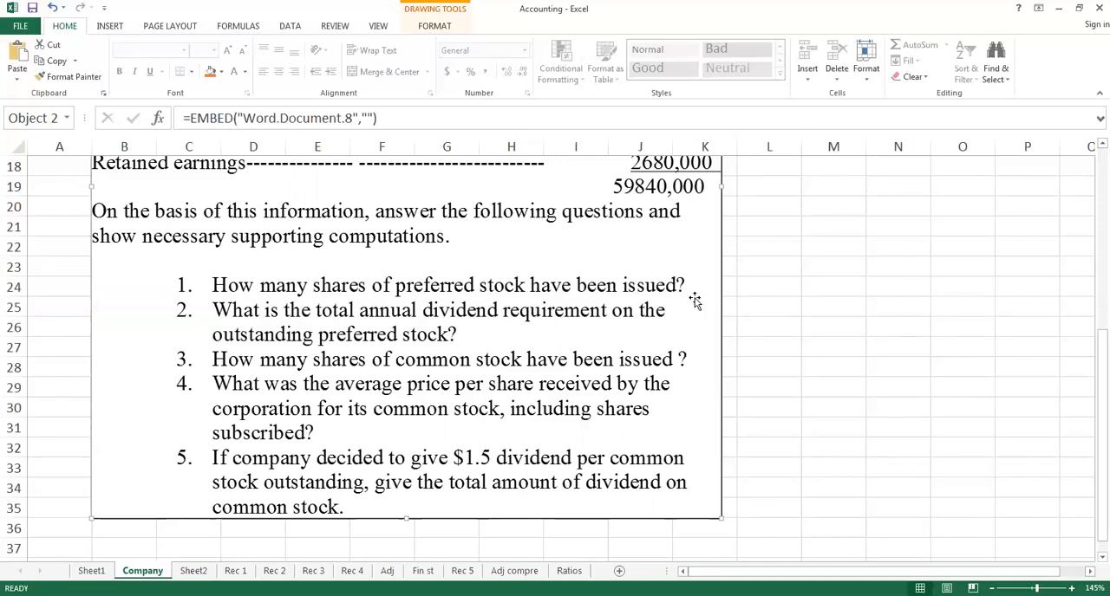
mouse_move(683, 297)
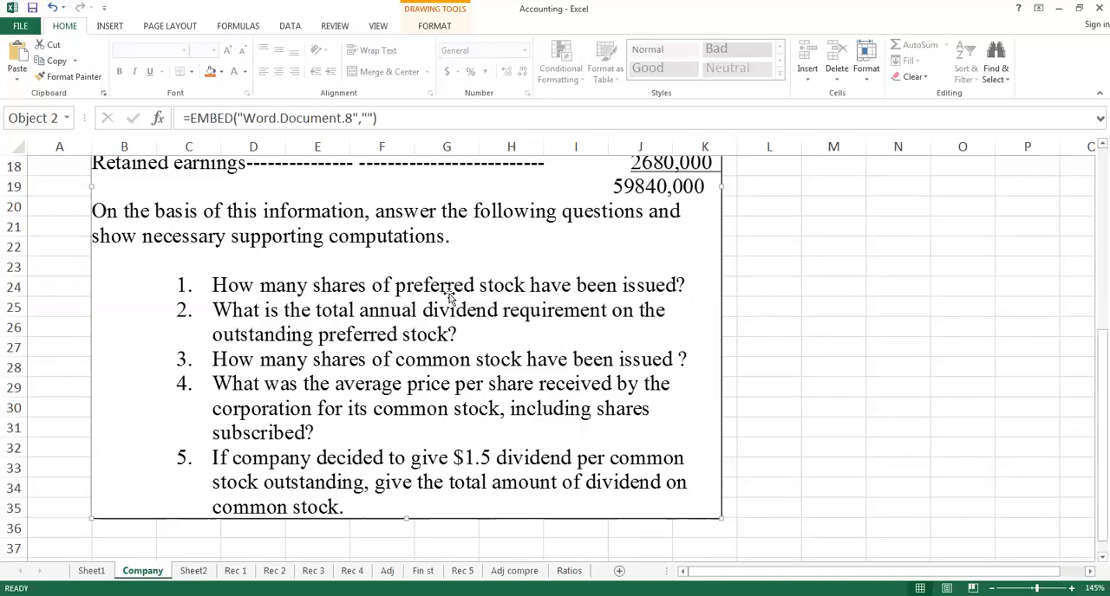
mouse_move(401, 302)
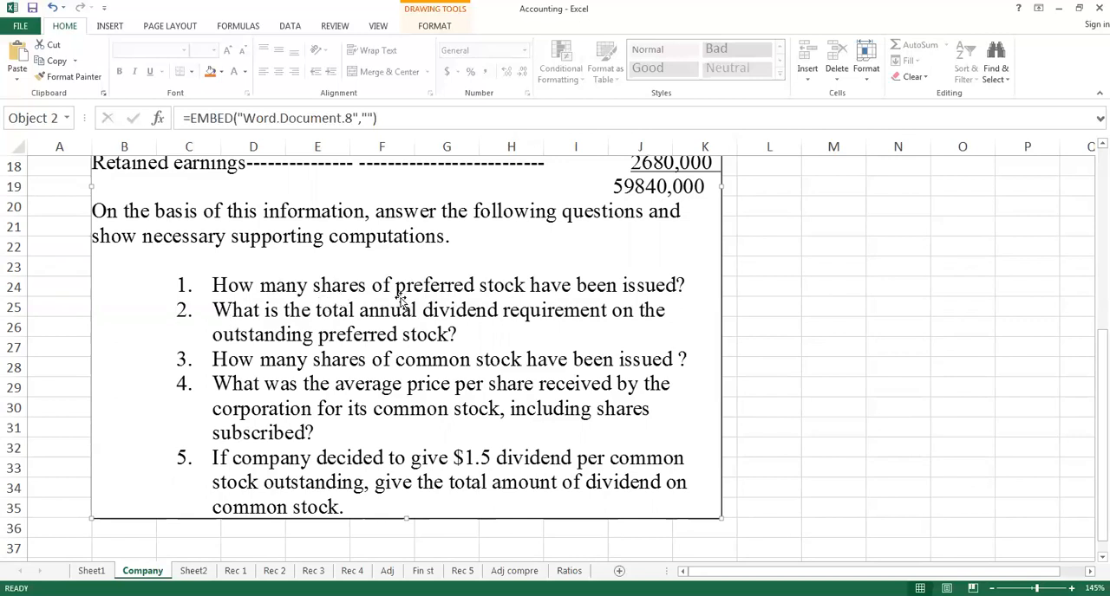
mouse_move(246, 331)
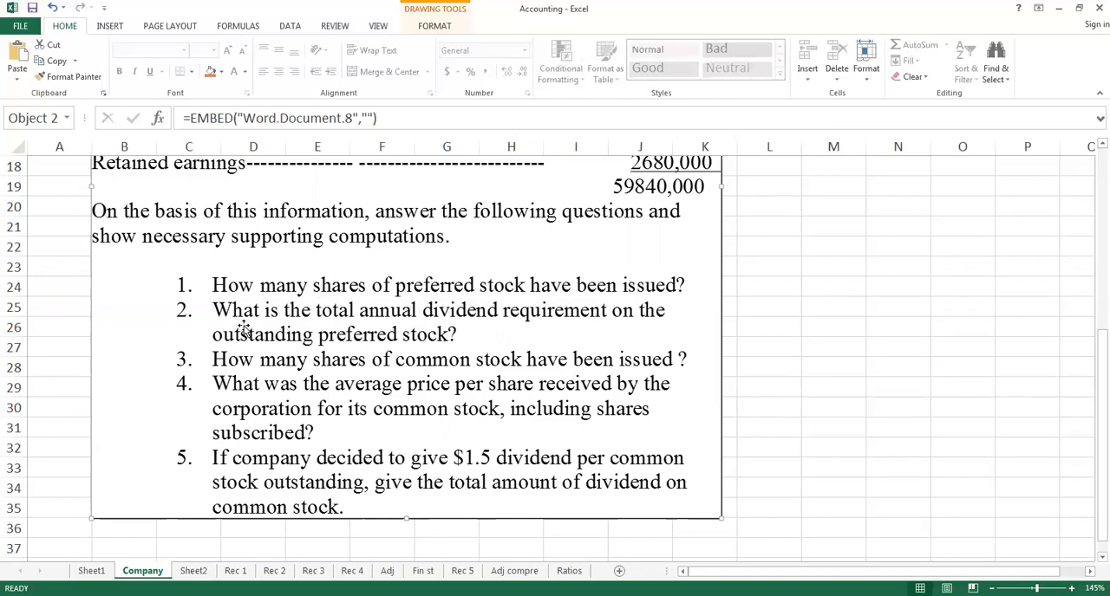
mouse_move(483, 327)
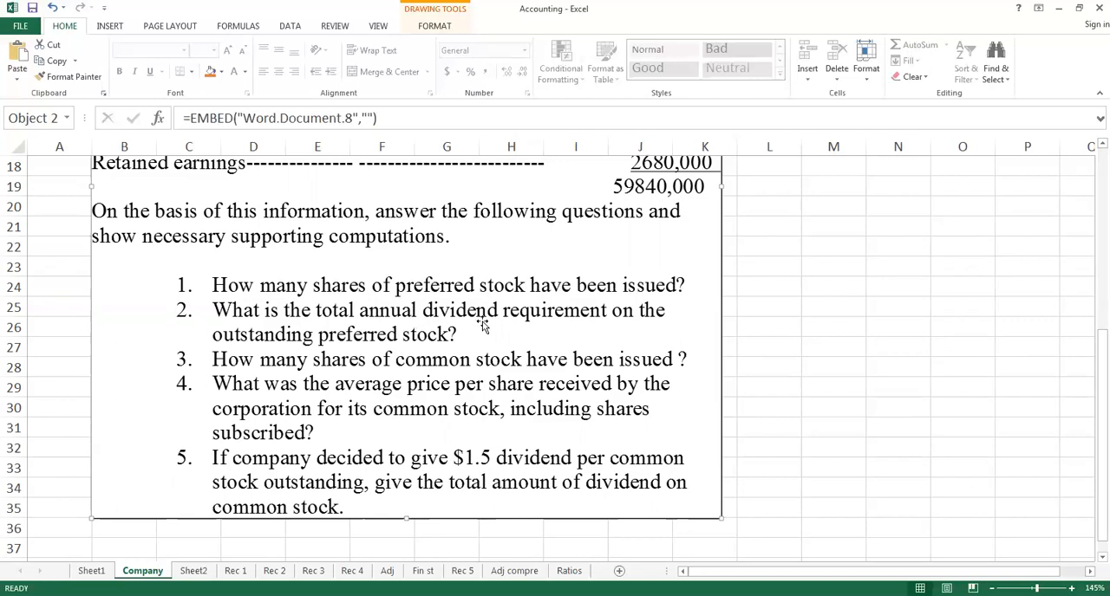
mouse_move(424, 346)
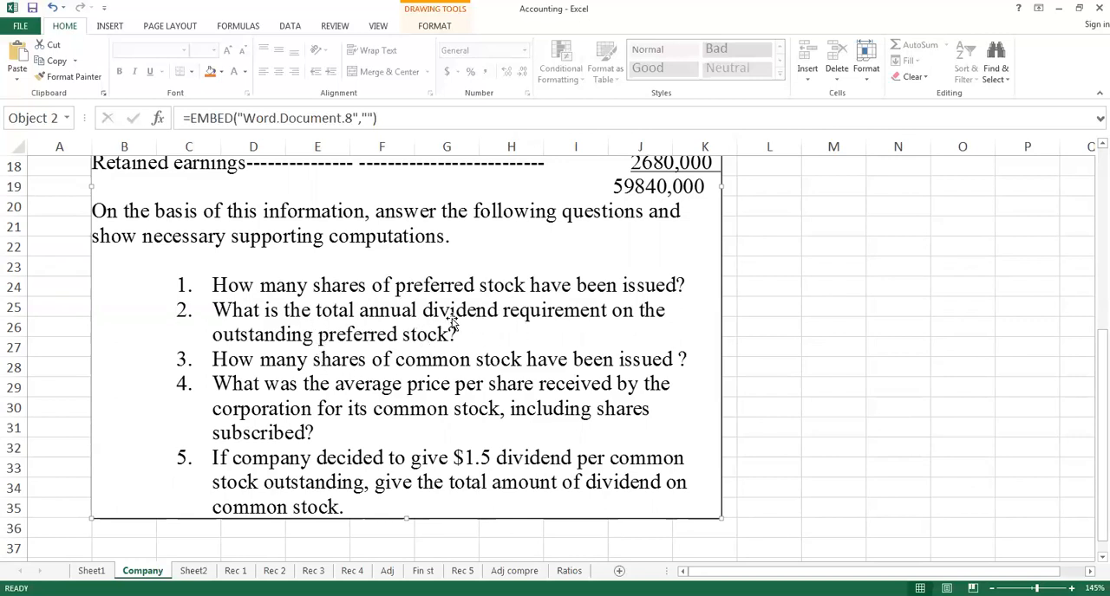
mouse_move(477, 325)
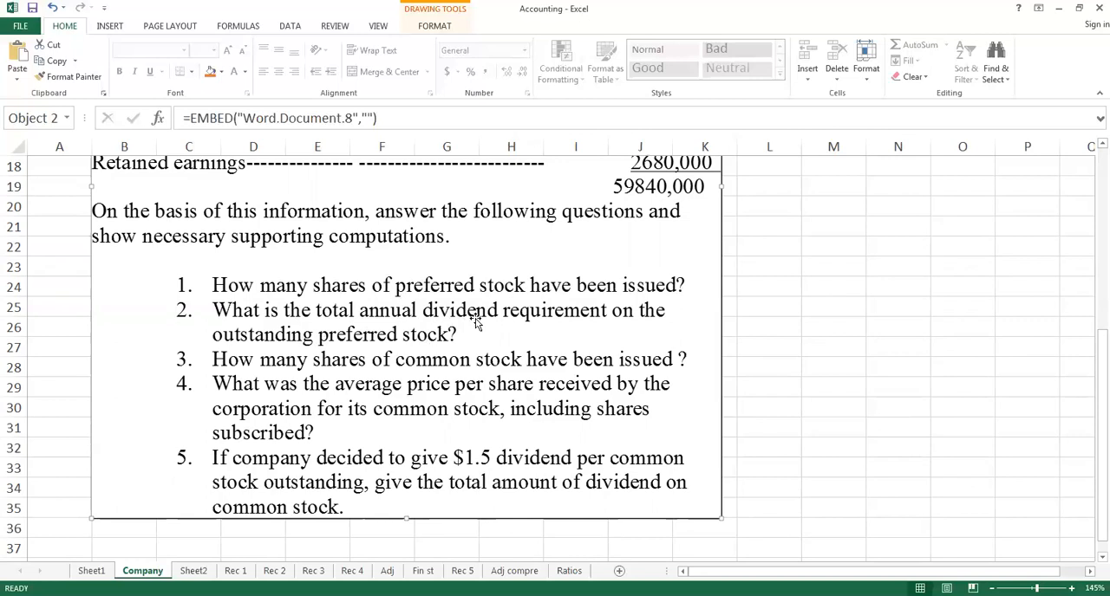
mouse_move(554, 375)
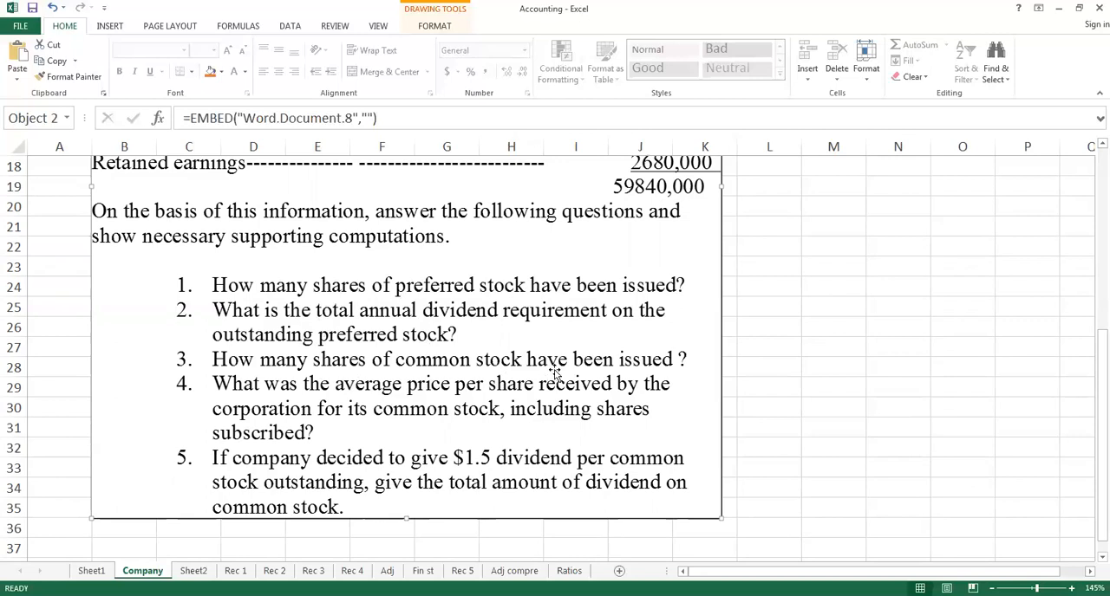
mouse_move(426, 386)
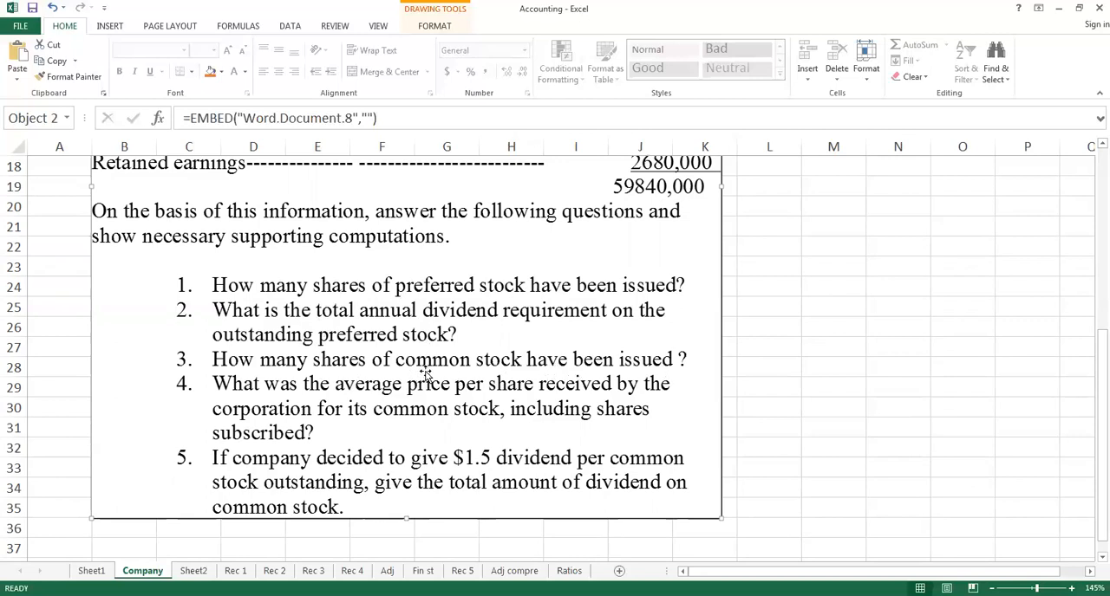
mouse_move(474, 406)
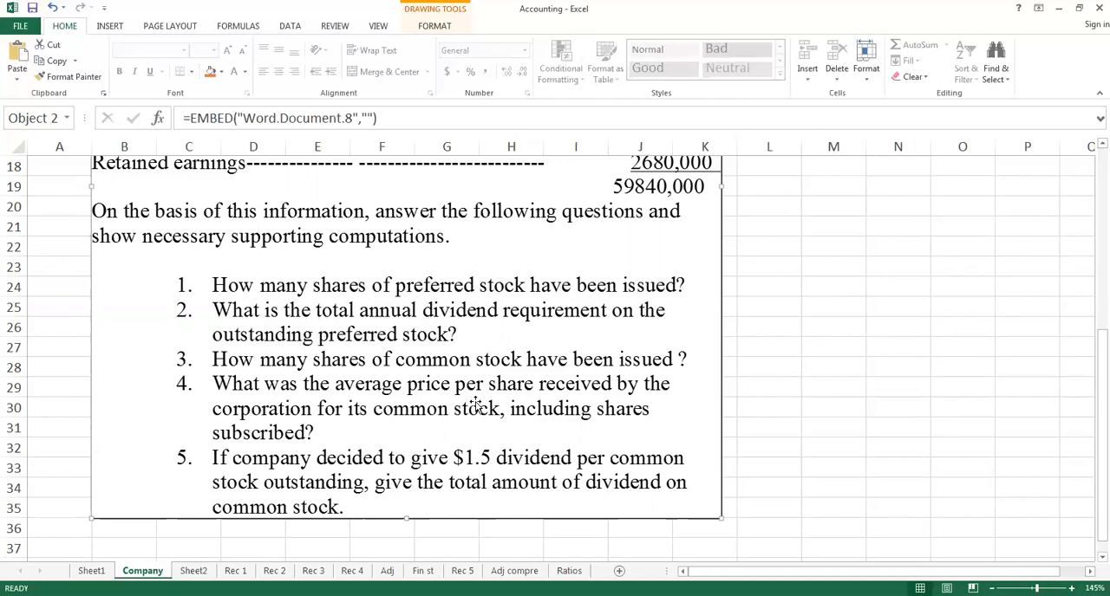
mouse_move(354, 428)
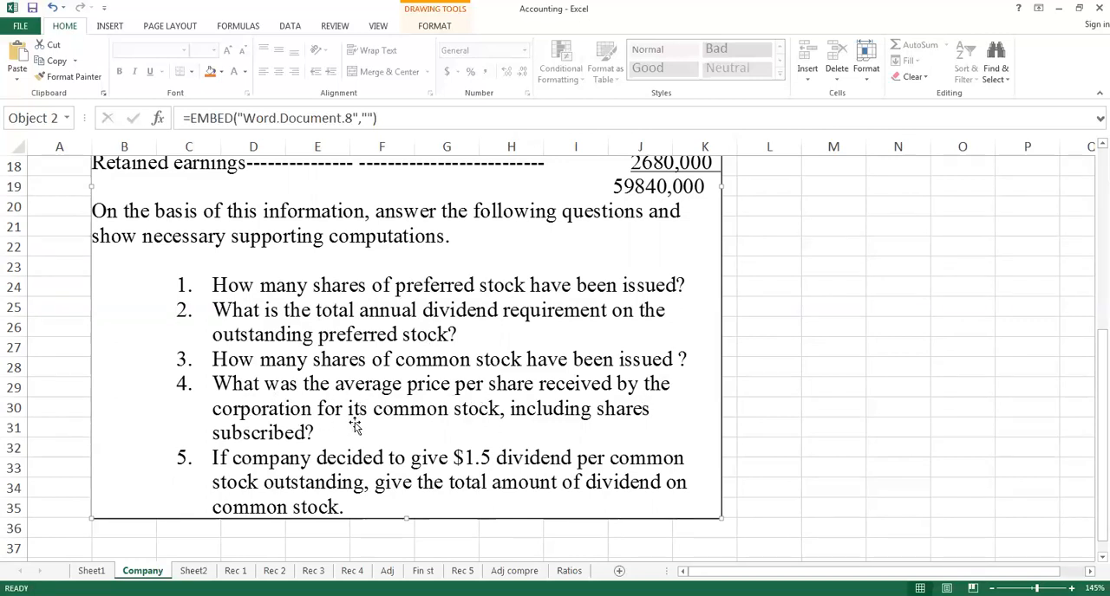
mouse_move(324, 441)
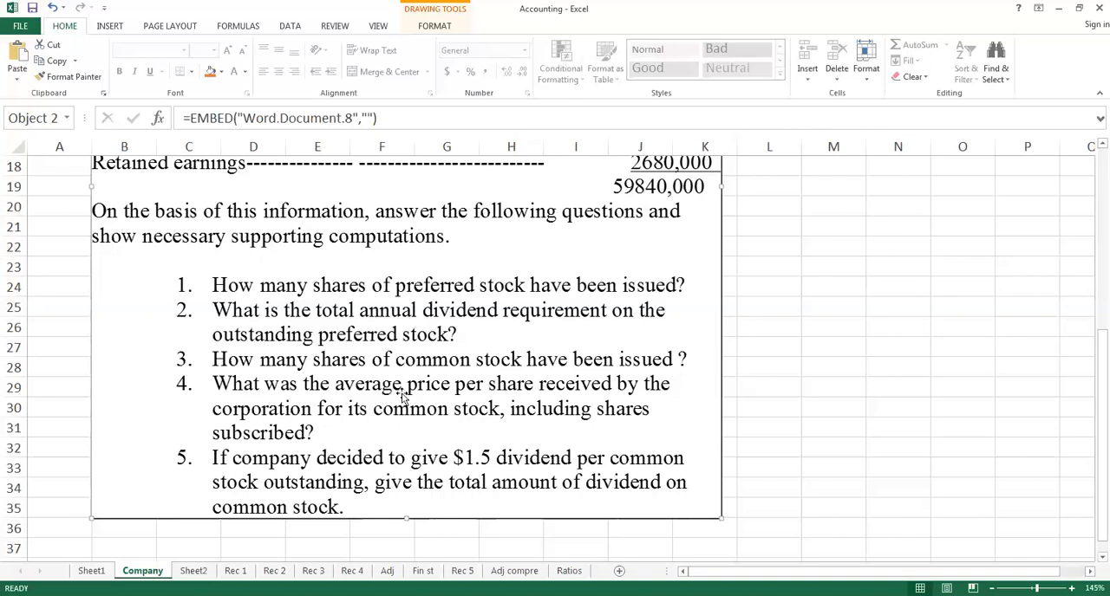
mouse_move(388, 458)
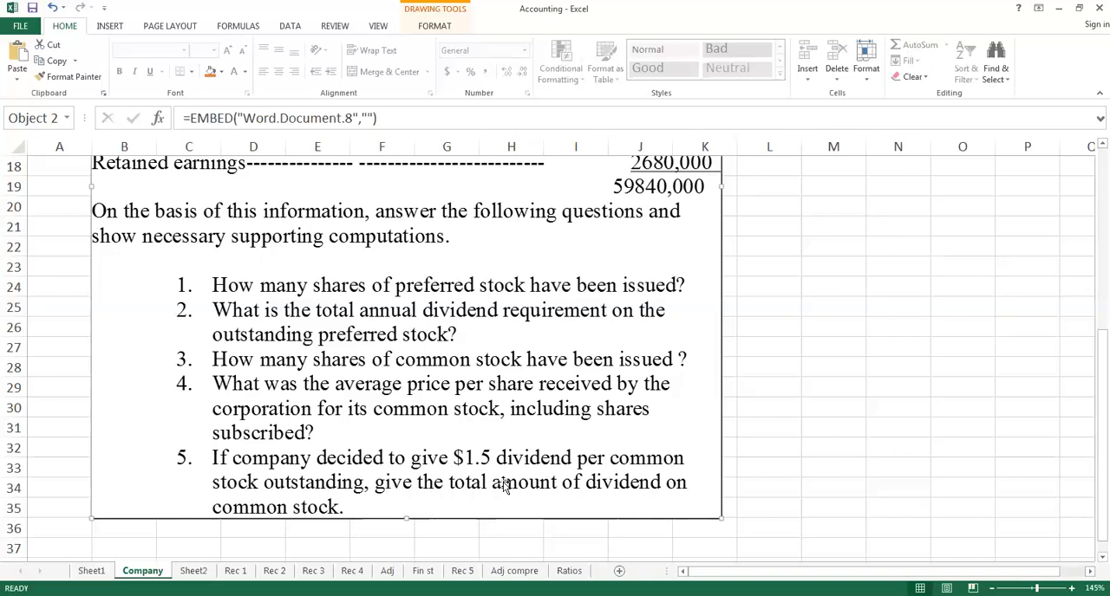
mouse_move(659, 472)
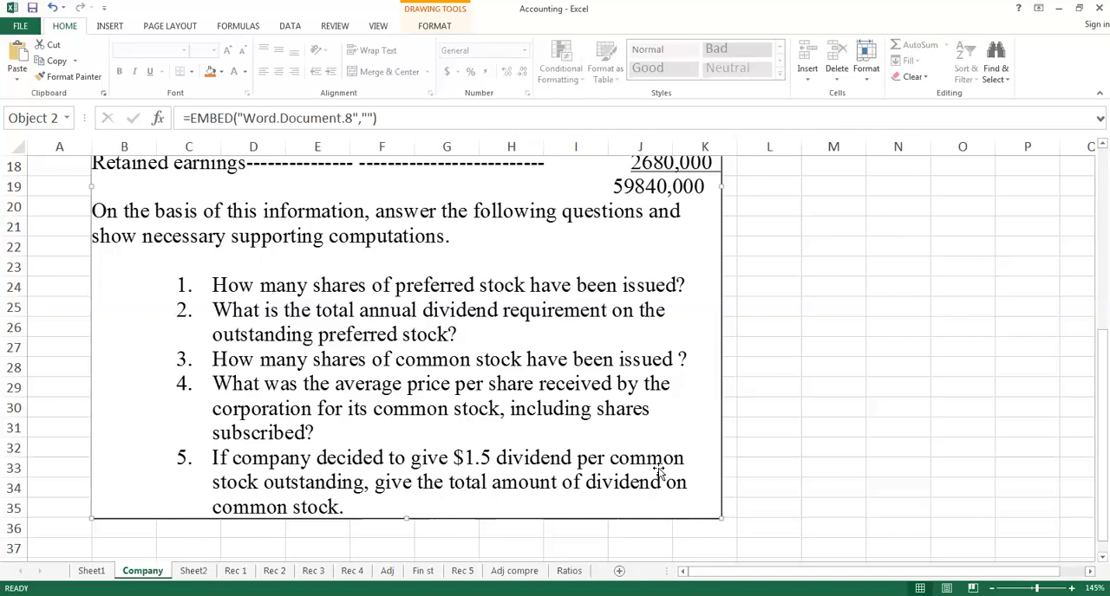
mouse_move(403, 521)
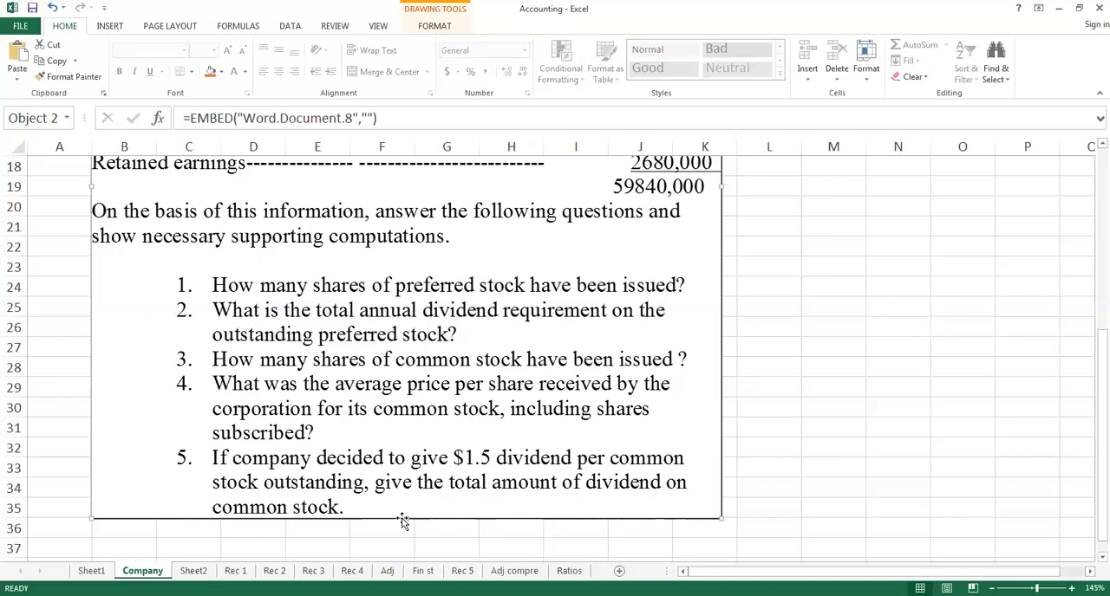
mouse_move(513, 459)
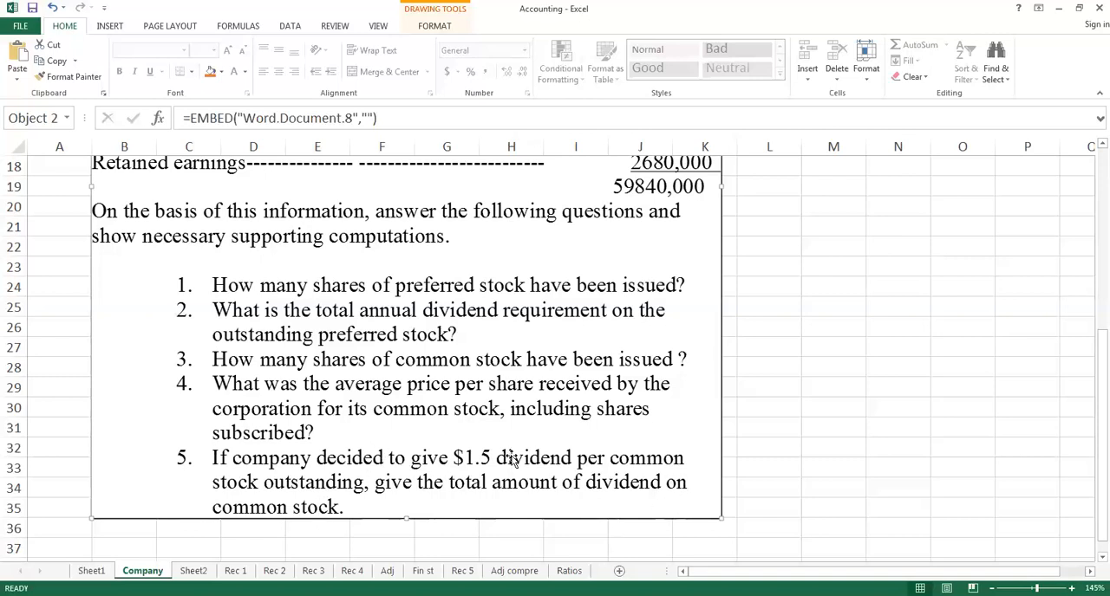
mouse_move(502, 482)
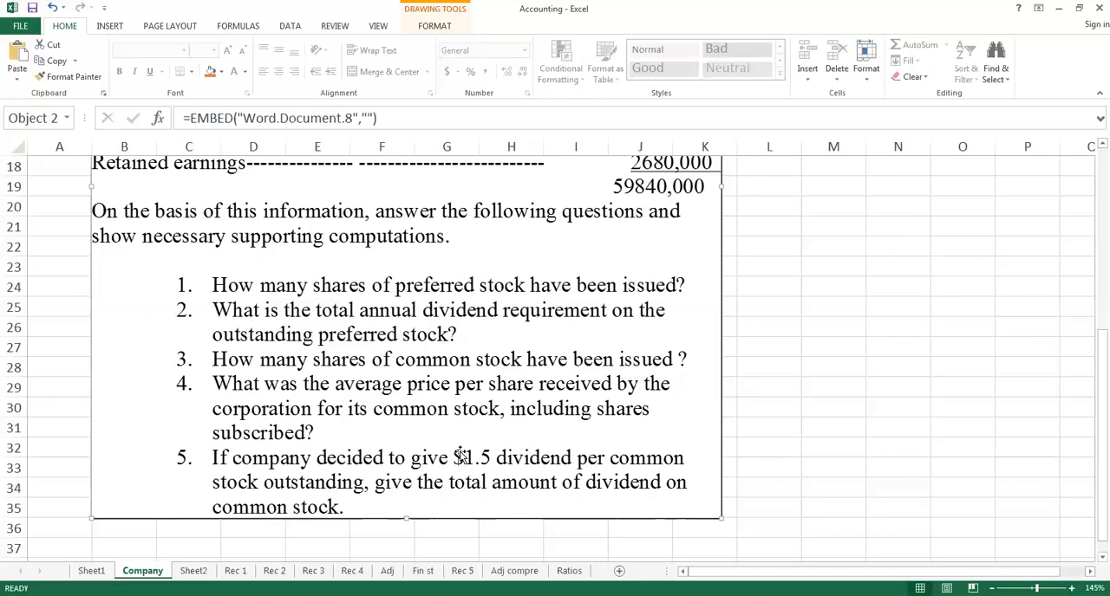
mouse_move(484, 444)
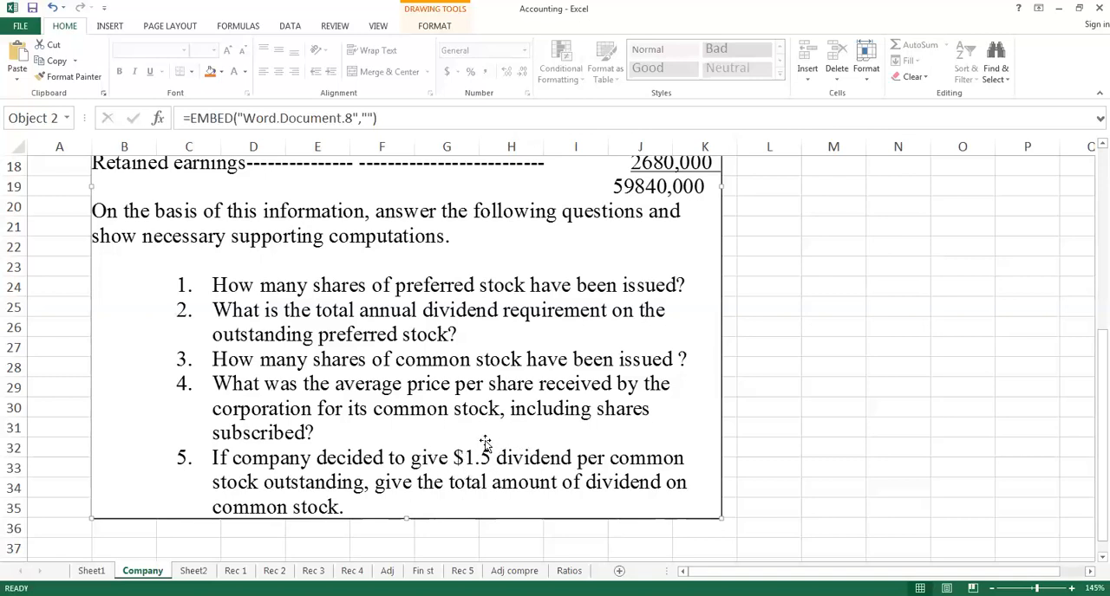
mouse_move(482, 458)
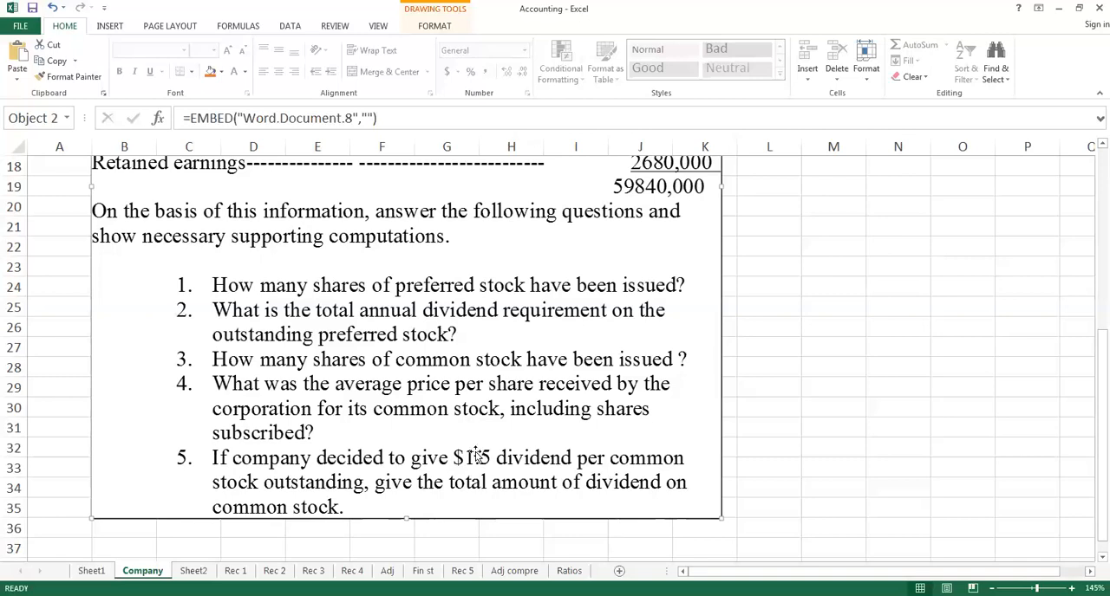